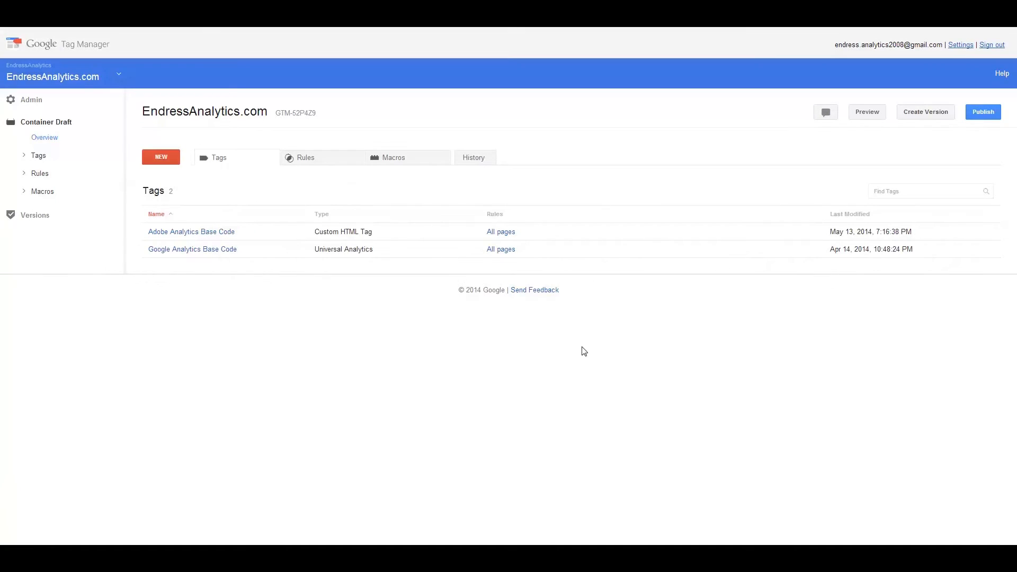
{"action": "mouse_move", "coordinate": [344, 335]}
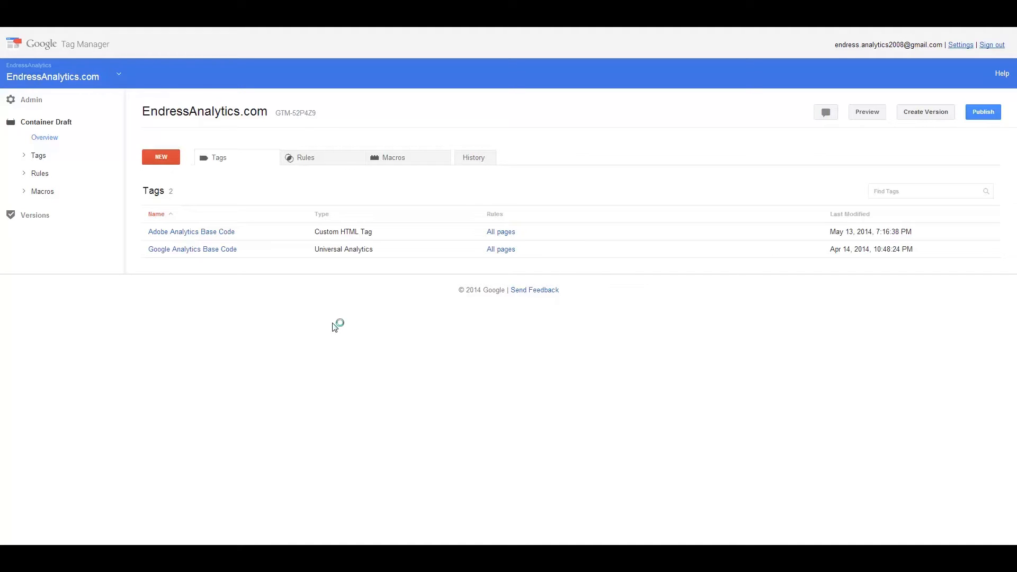
{"action": "mouse_move", "coordinate": [332, 328]}
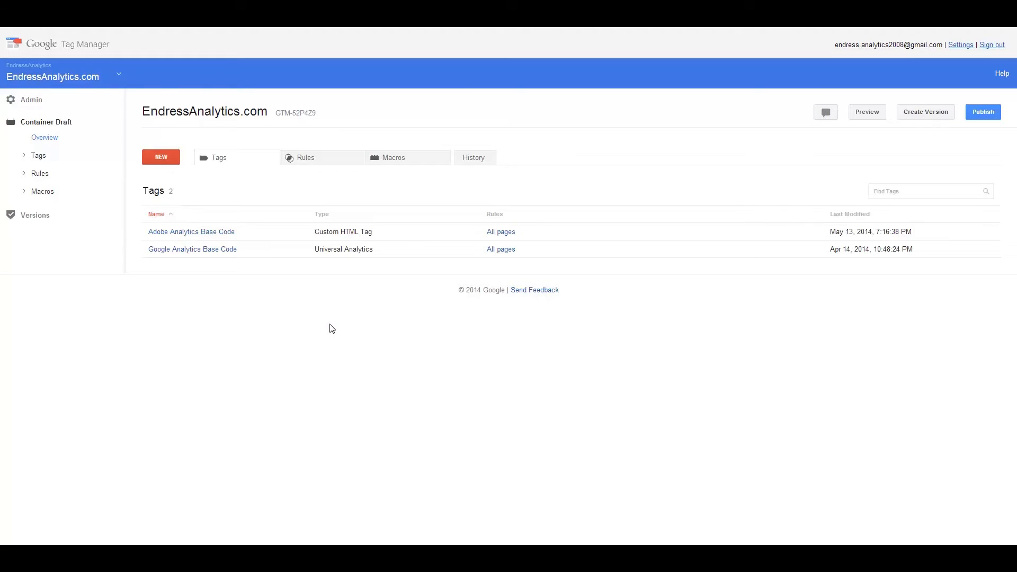
{"action": "mouse_move", "coordinate": [202, 257]}
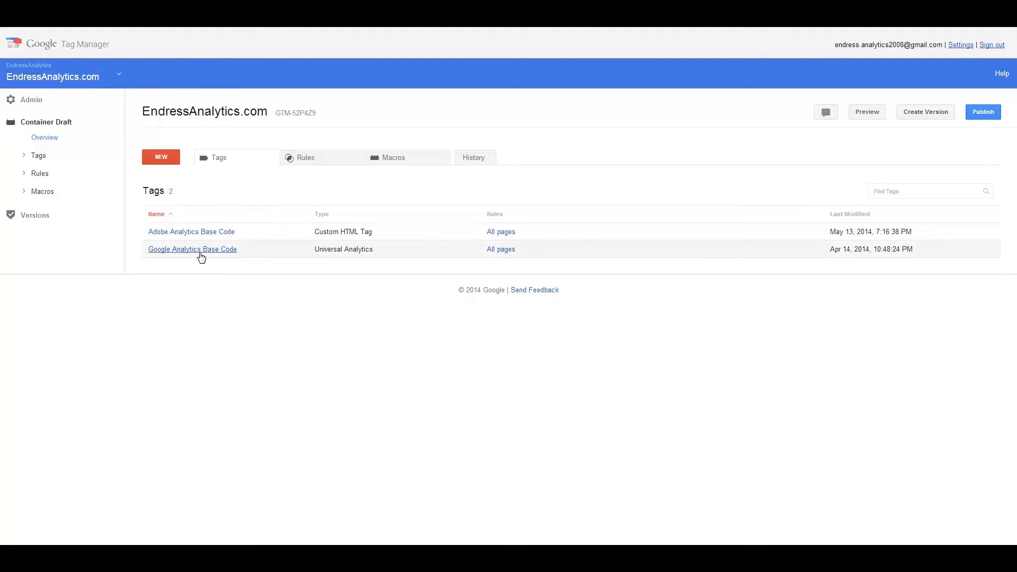
{"action": "mouse_move", "coordinate": [222, 237]}
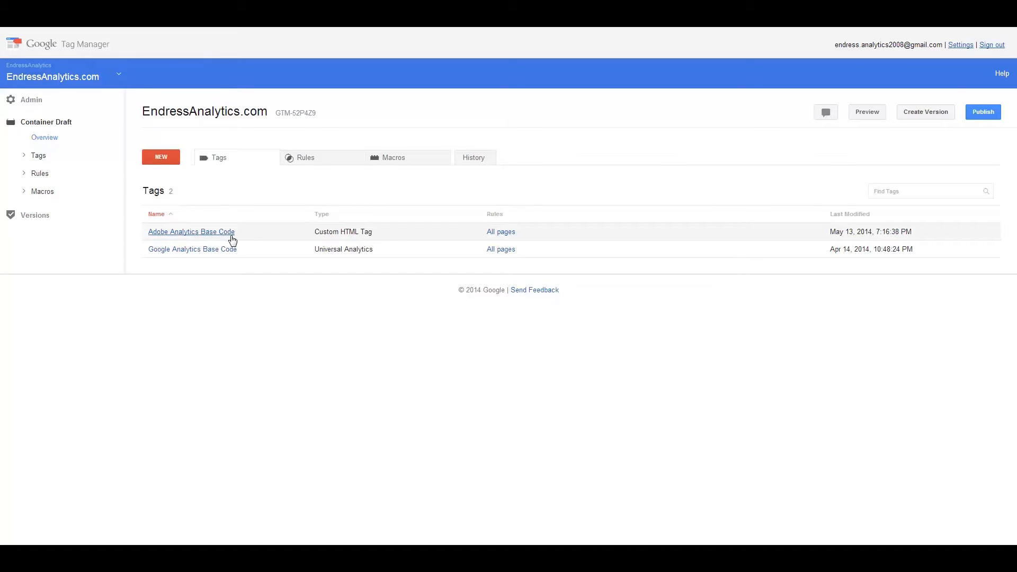
{"action": "mouse_move", "coordinate": [142, 273]}
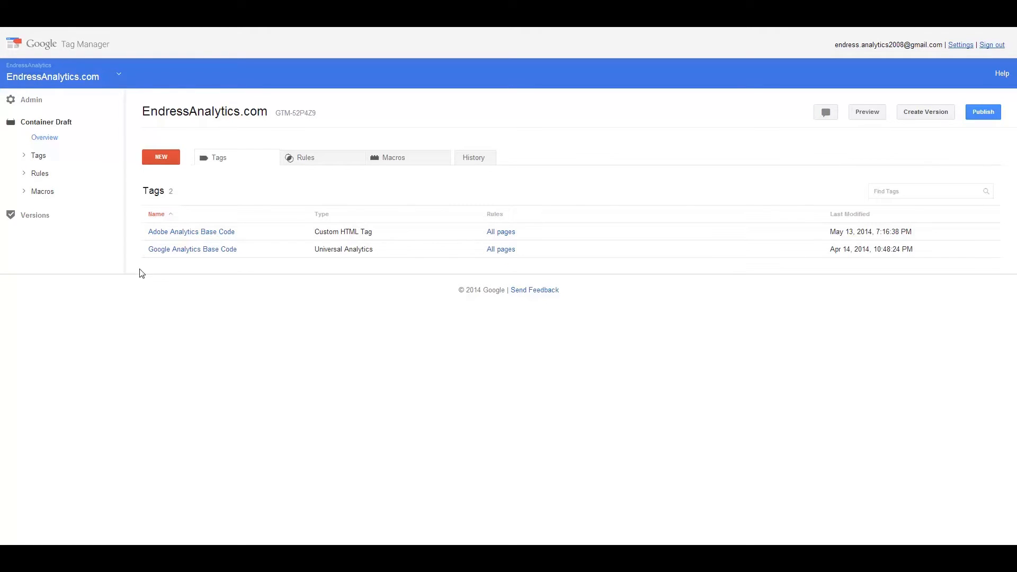
{"action": "mouse_move", "coordinate": [192, 249]}
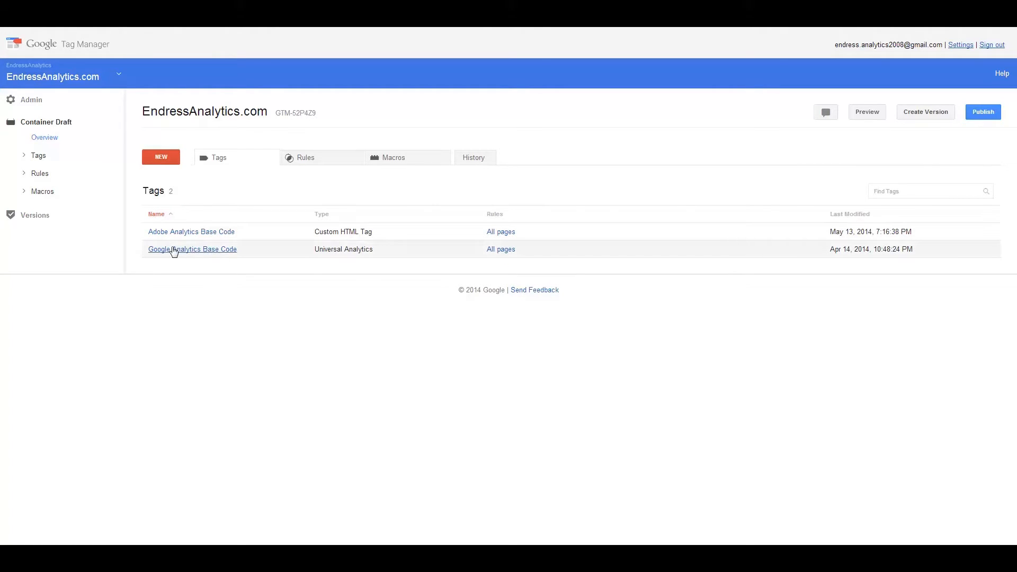
{"action": "mouse_move", "coordinate": [219, 292]}
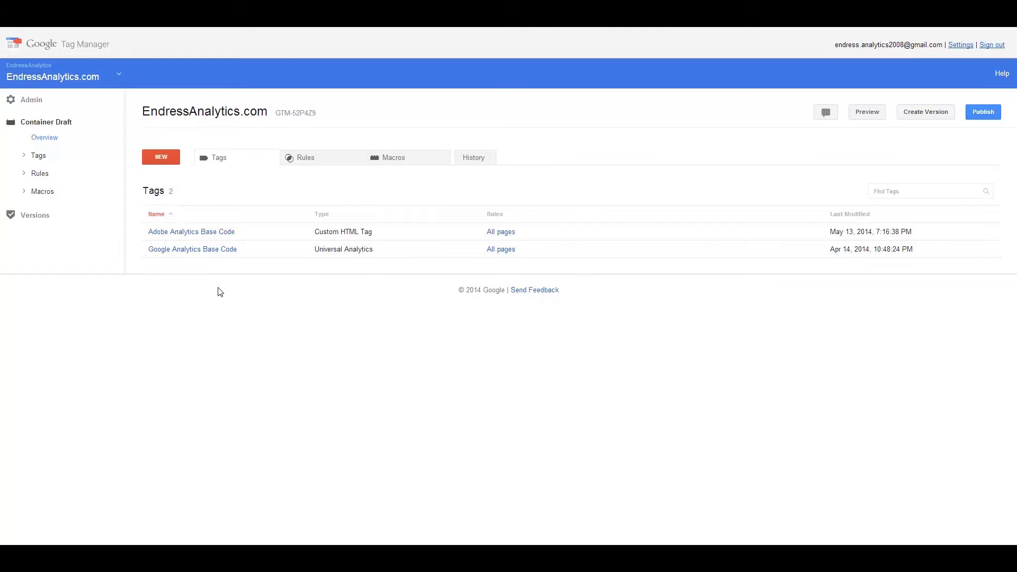
{"action": "mouse_move", "coordinate": [222, 254]}
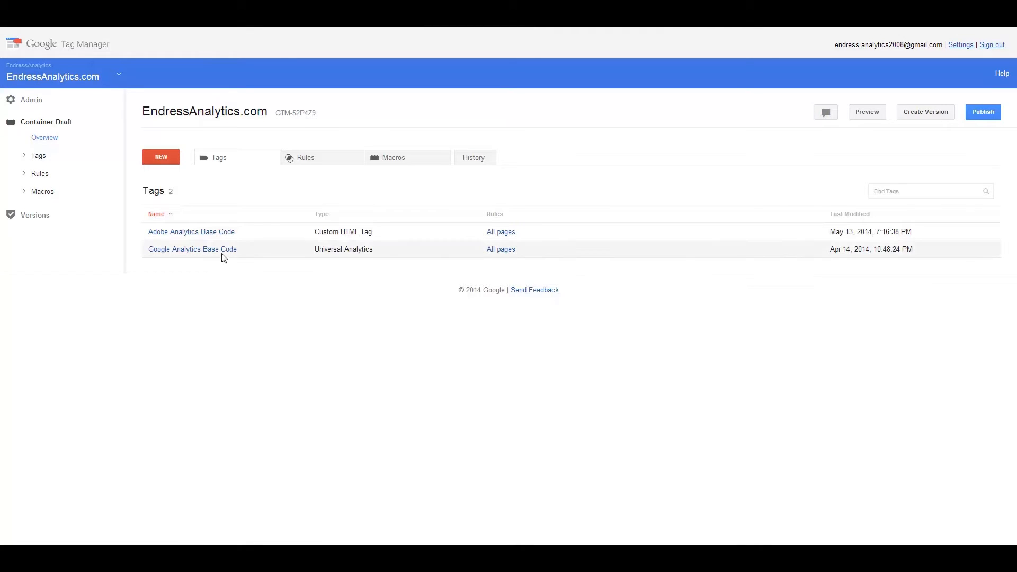
{"action": "mouse_move", "coordinate": [326, 224]}
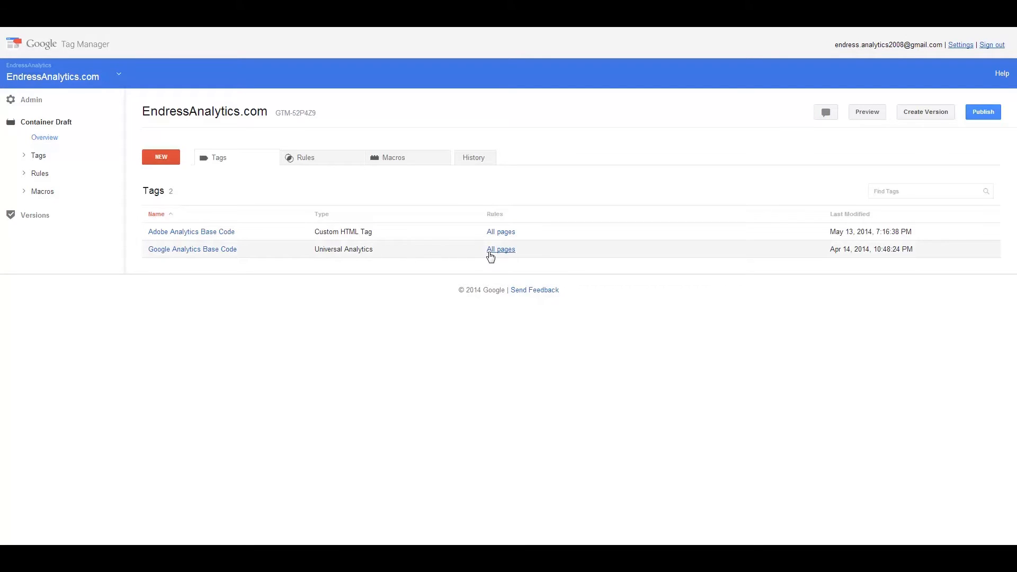
{"action": "mouse_move", "coordinate": [755, 261]}
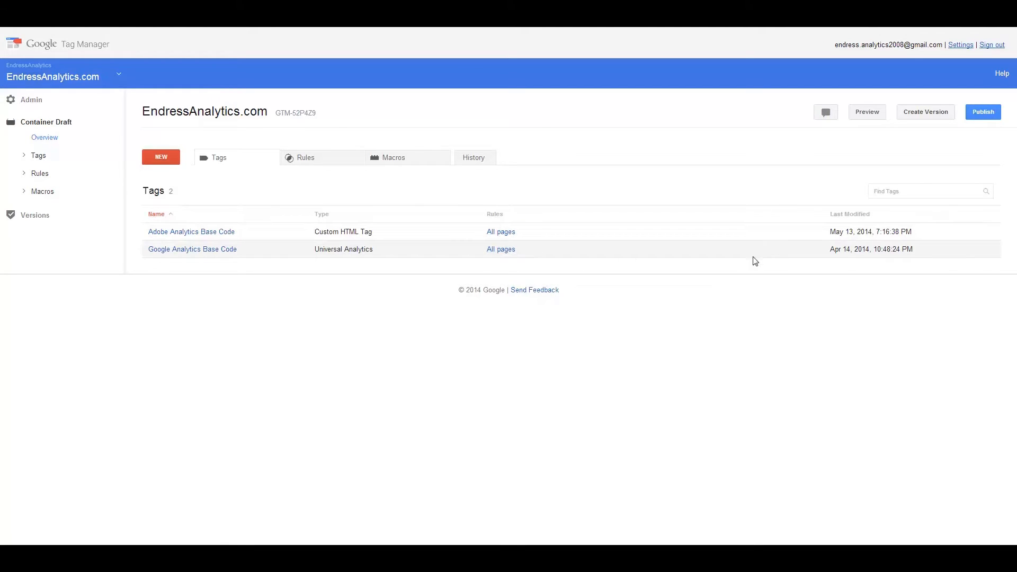
{"action": "mouse_move", "coordinate": [192, 232]}
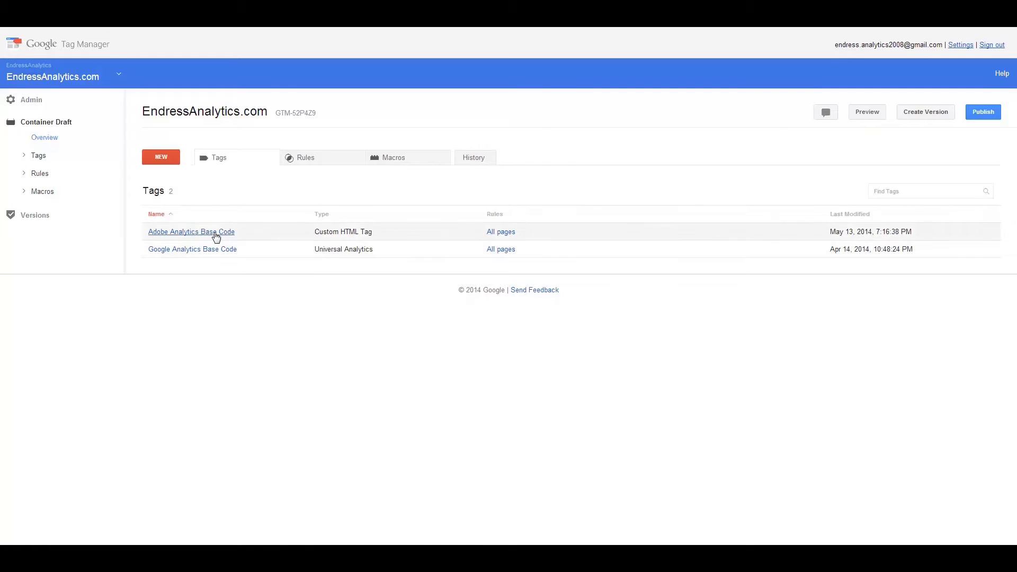
{"action": "mouse_move", "coordinate": [304, 232]}
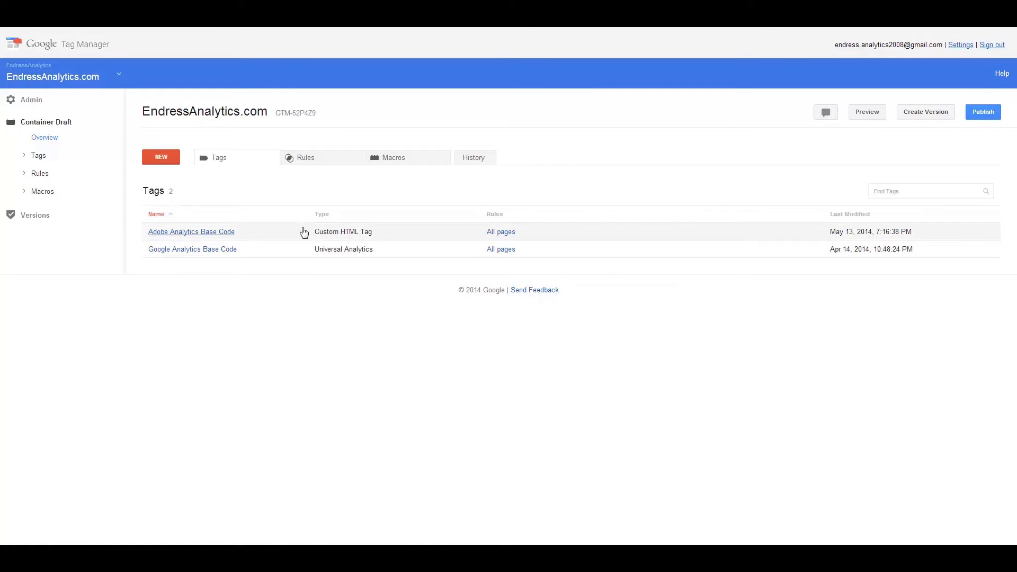
{"action": "mouse_move", "coordinate": [242, 167]}
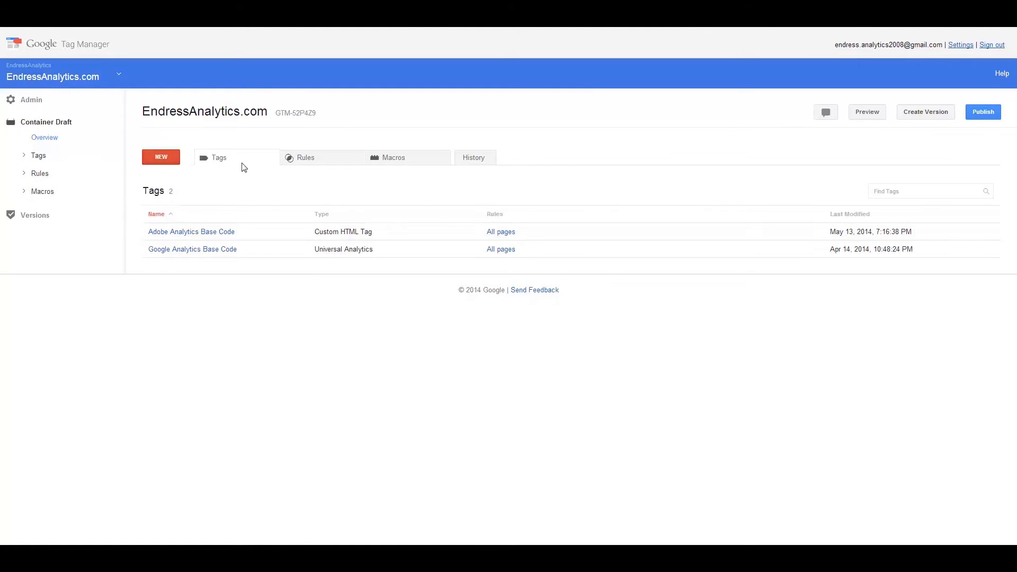
Step: Create a new tag and set its type to Custom HTML Tag
{"action": "left_click", "coordinate": [160, 157]}
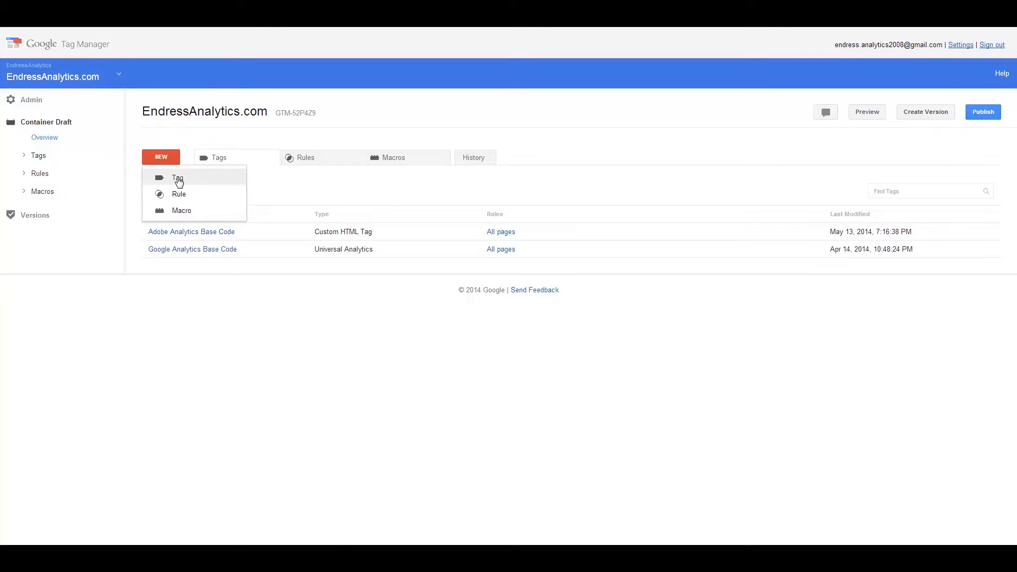
{"action": "left_click", "coordinate": [179, 178]}
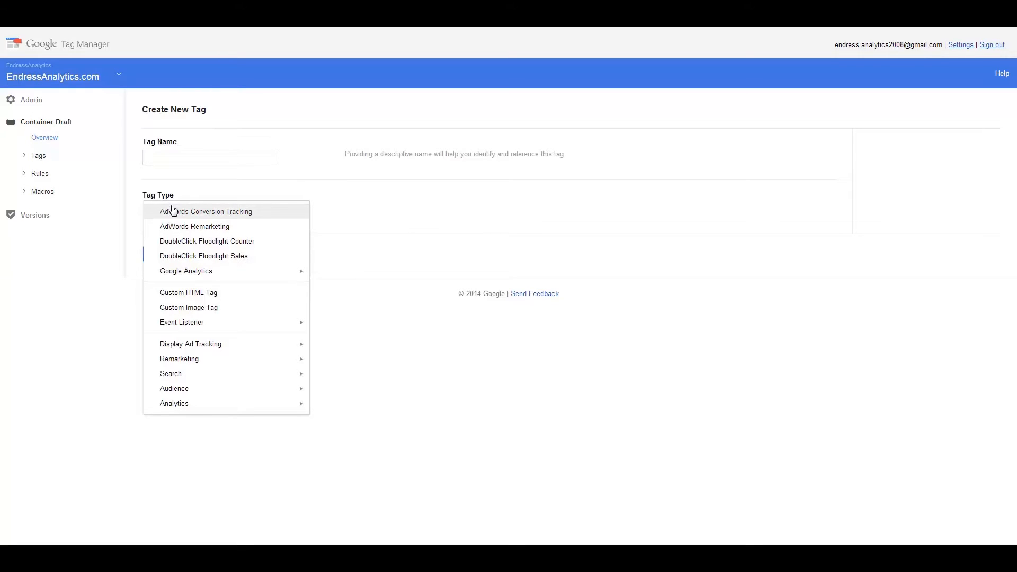
{"action": "mouse_move", "coordinate": [189, 293]}
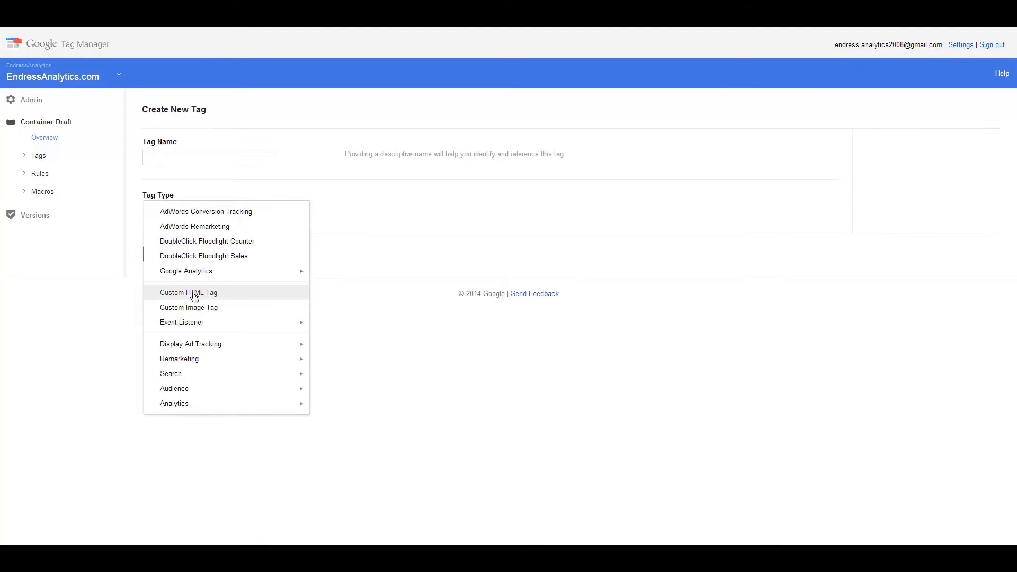
{"action": "left_click", "coordinate": [189, 292]}
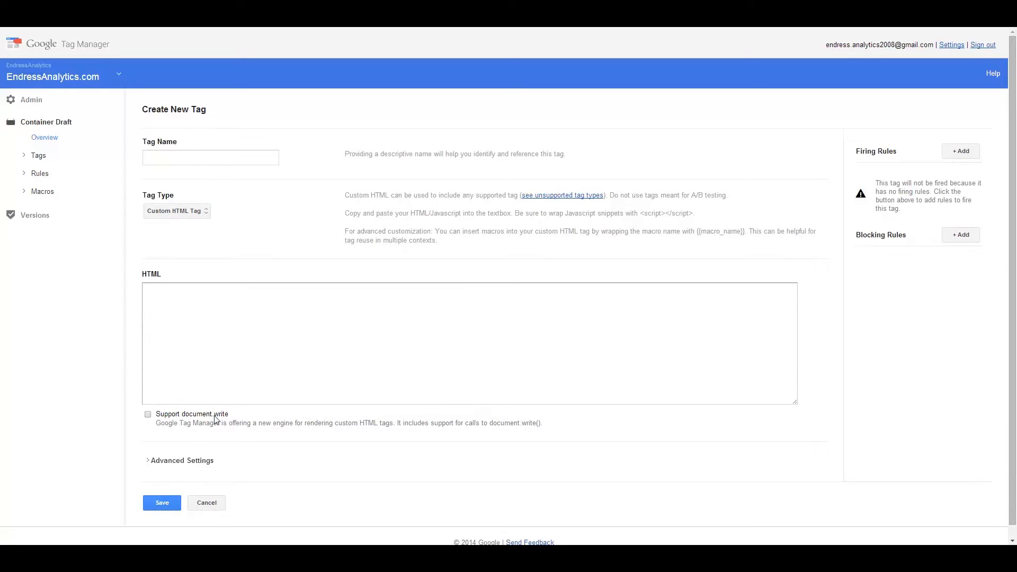
{"action": "mouse_move", "coordinate": [333, 423]}
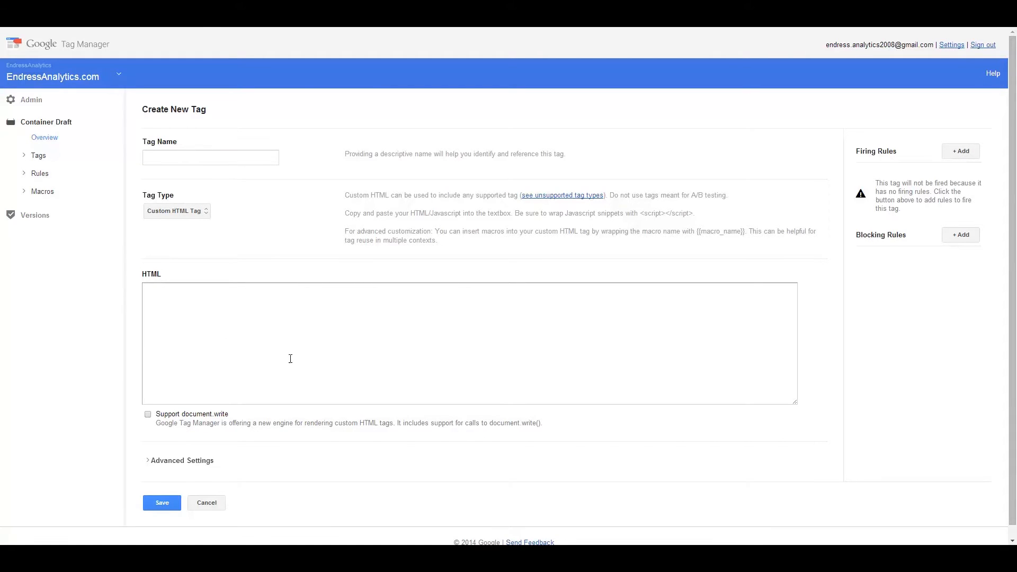
{"action": "mouse_move", "coordinate": [38, 157]}
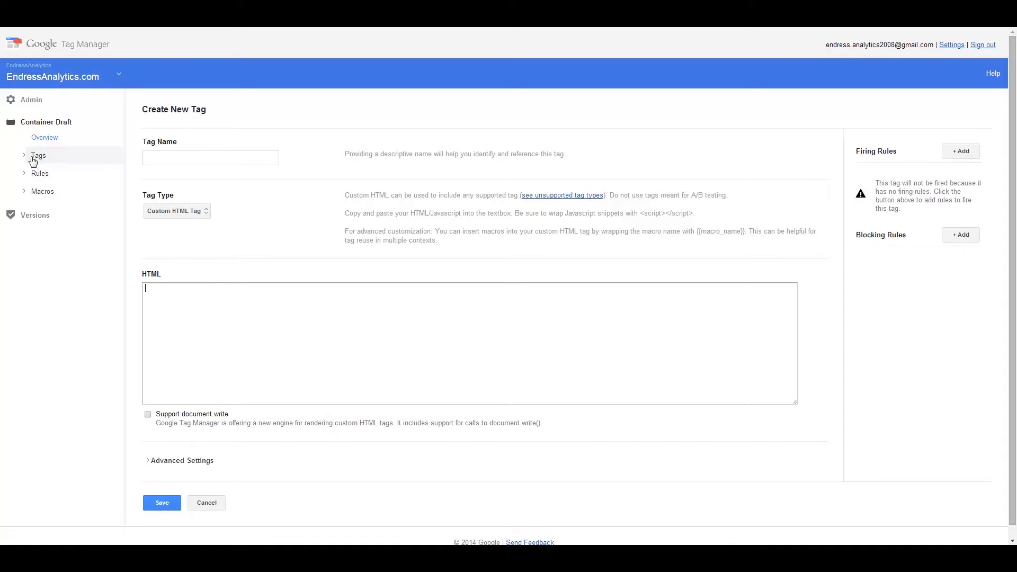
{"action": "mouse_move", "coordinate": [119, 384]}
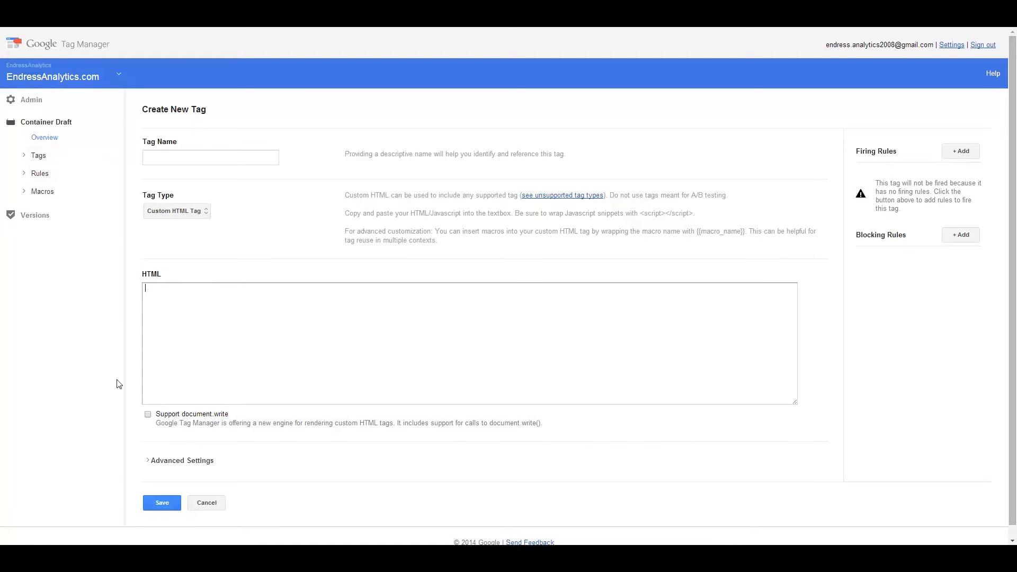
Step: Expand Advanced Settings, then select Adobe Analytics Base Code from the Tags list
{"action": "left_click", "coordinate": [182, 460]}
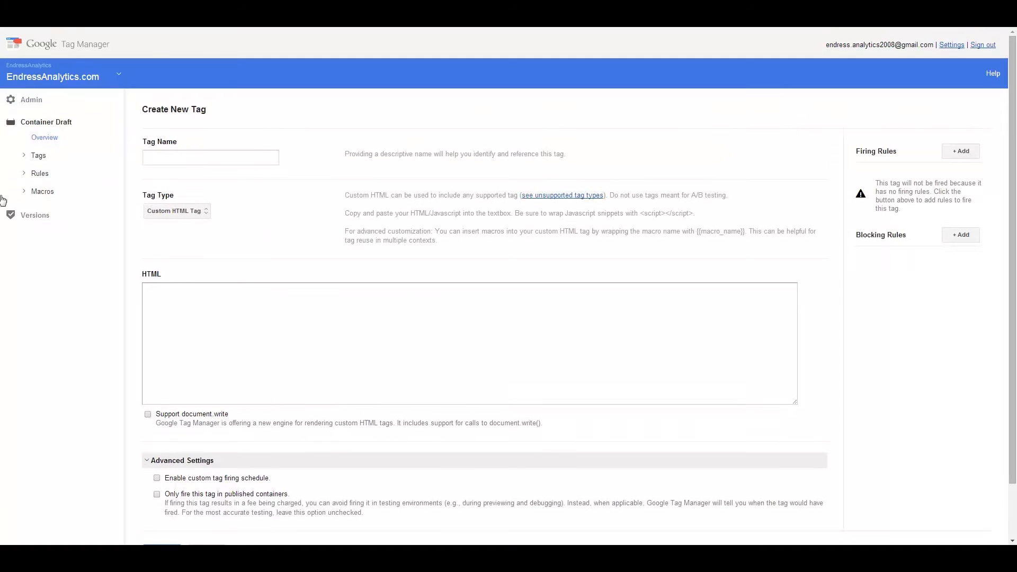
{"action": "left_click", "coordinate": [38, 155]}
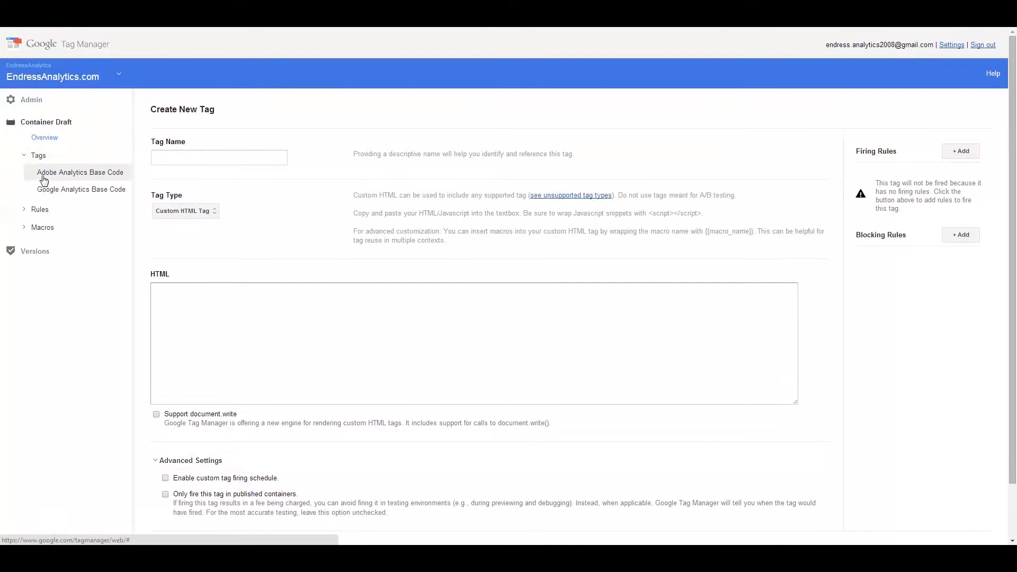
{"action": "left_click", "coordinate": [79, 171]}
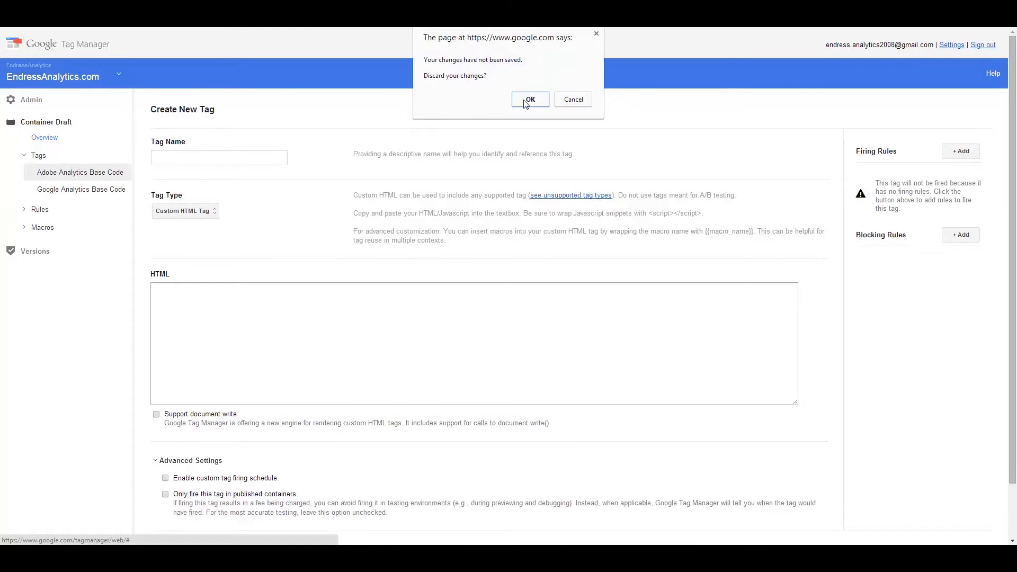
Step: Confirm discarding the unsaved Custom HTML tag to open Adobe Analytics Base Code
{"action": "left_click", "coordinate": [530, 99]}
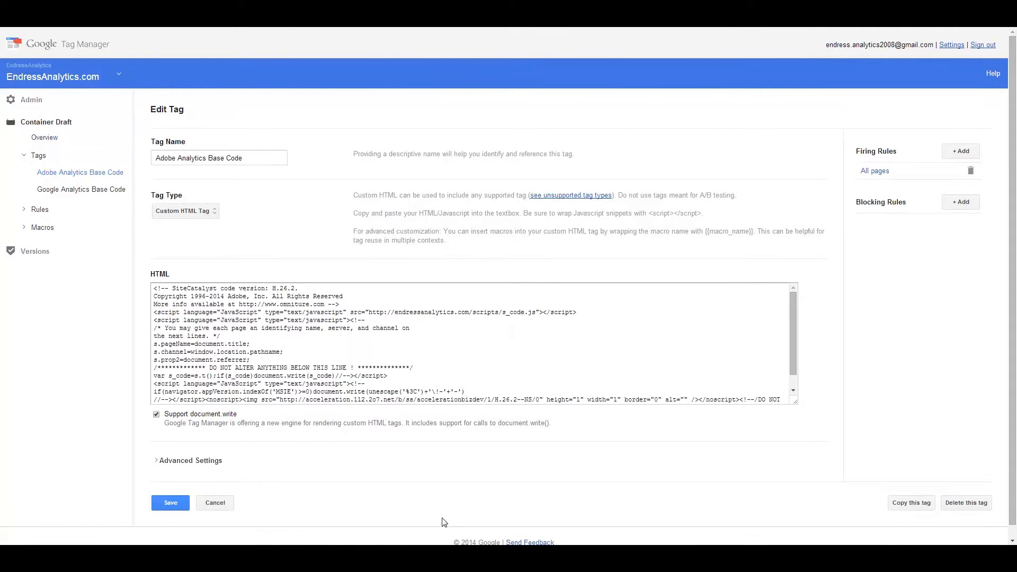
{"action": "mouse_move", "coordinate": [498, 381]}
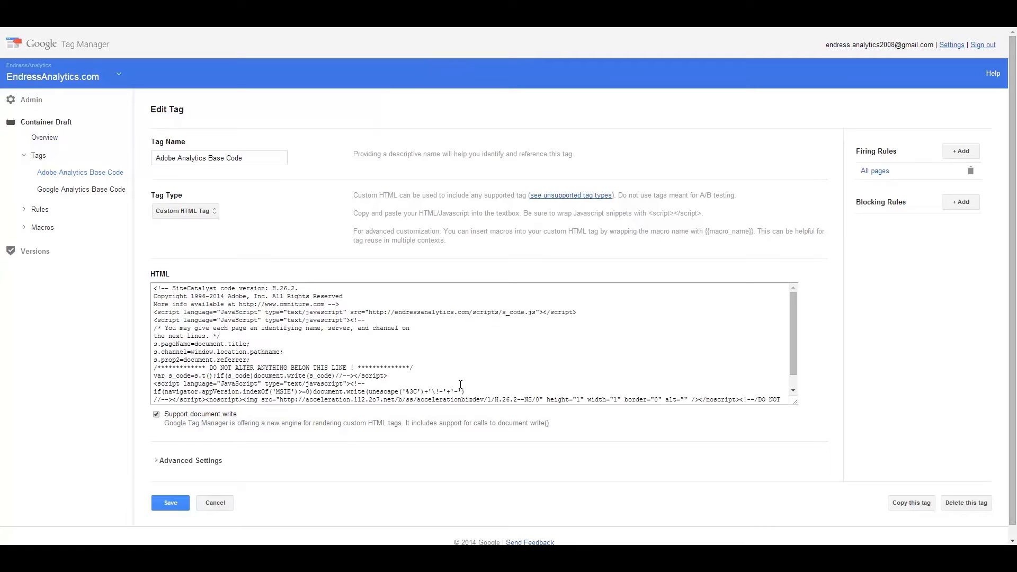
{"action": "mouse_move", "coordinate": [516, 403]}
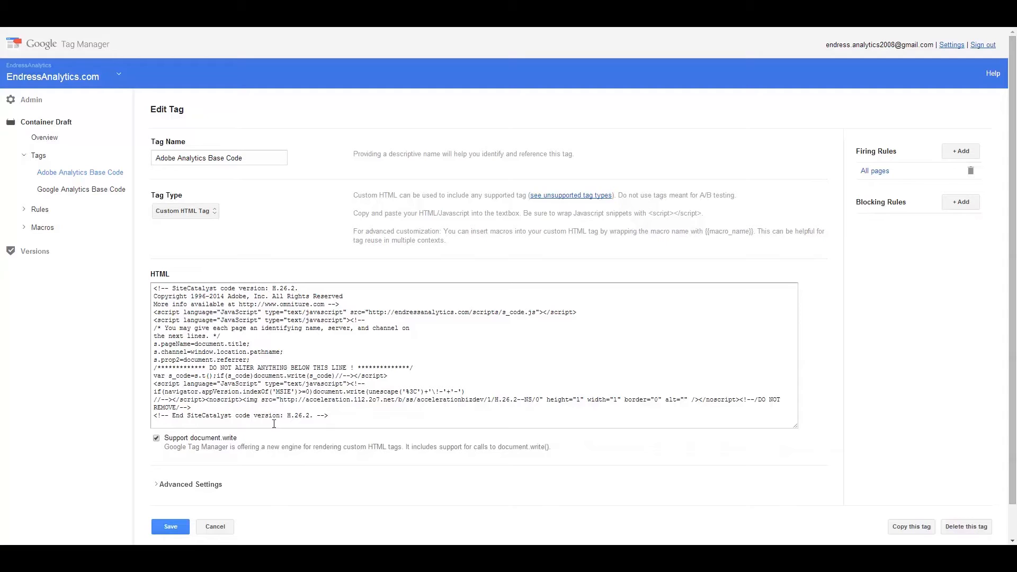
{"action": "mouse_move", "coordinate": [447, 280]}
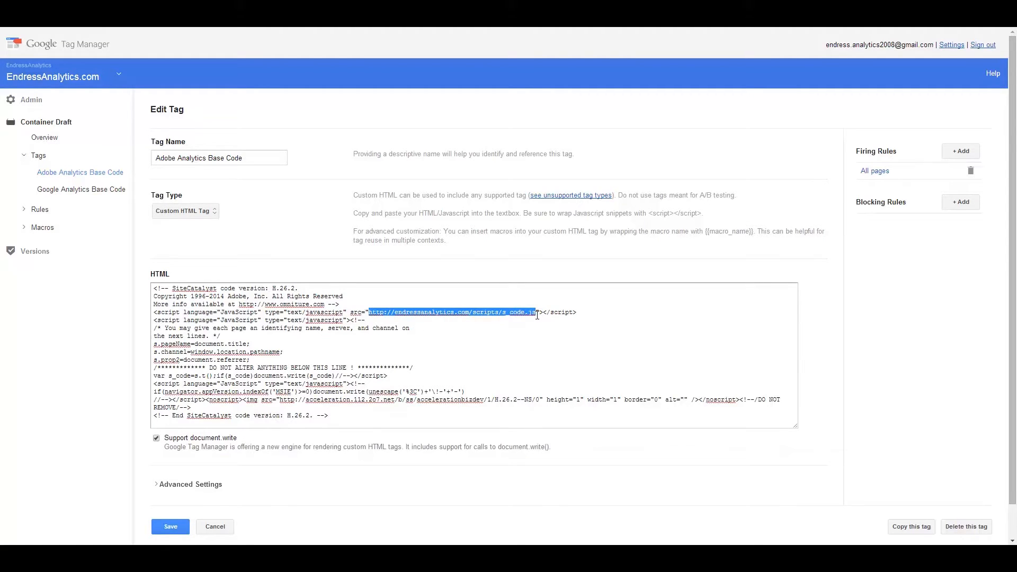
{"action": "left_click", "coordinate": [534, 313]}
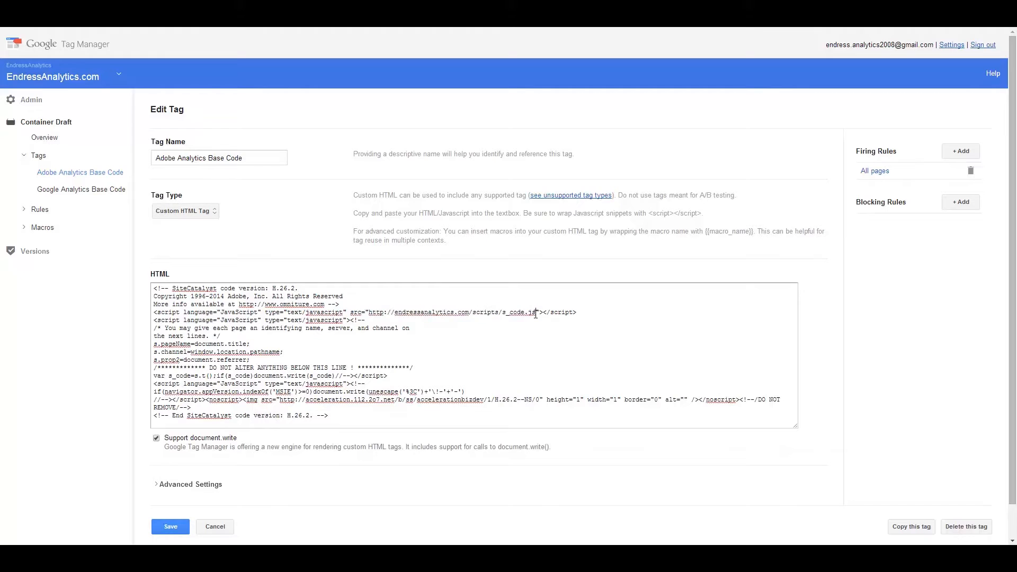
{"action": "mouse_move", "coordinate": [537, 329]}
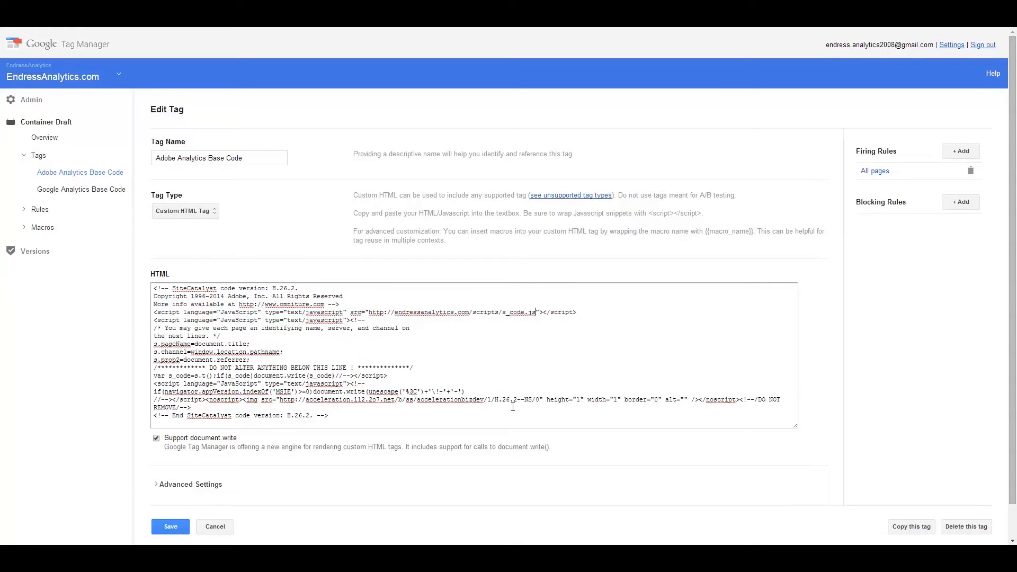
{"action": "scroll", "scroll_direction": "down", "scroll_amount": 3}
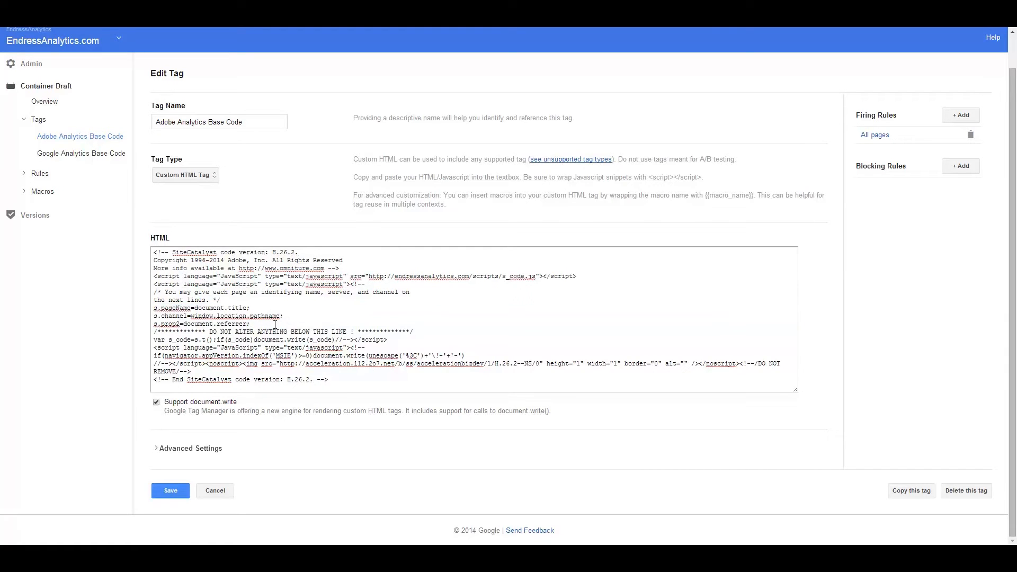
{"action": "mouse_move", "coordinate": [248, 365]}
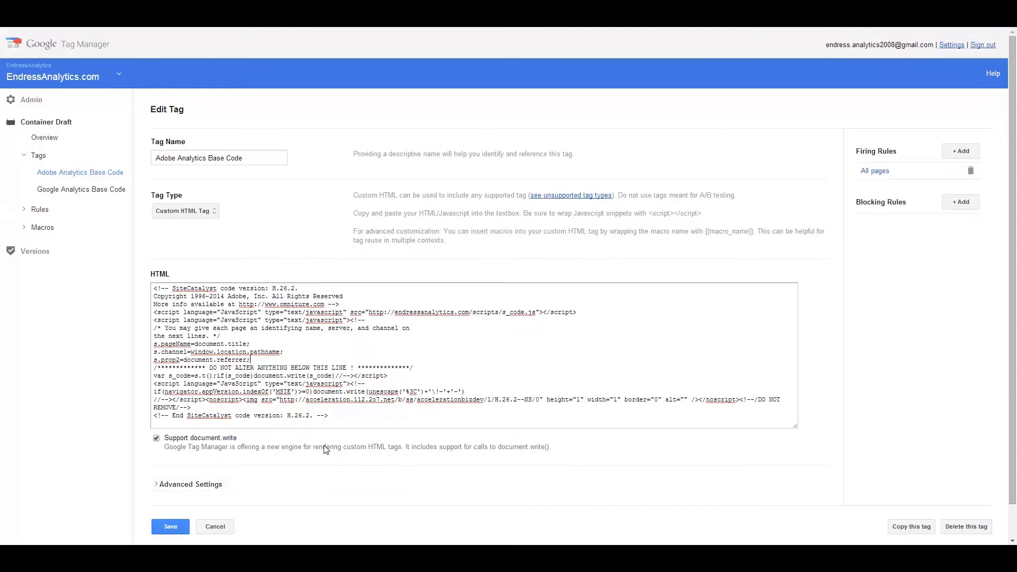
{"action": "mouse_move", "coordinate": [318, 475]}
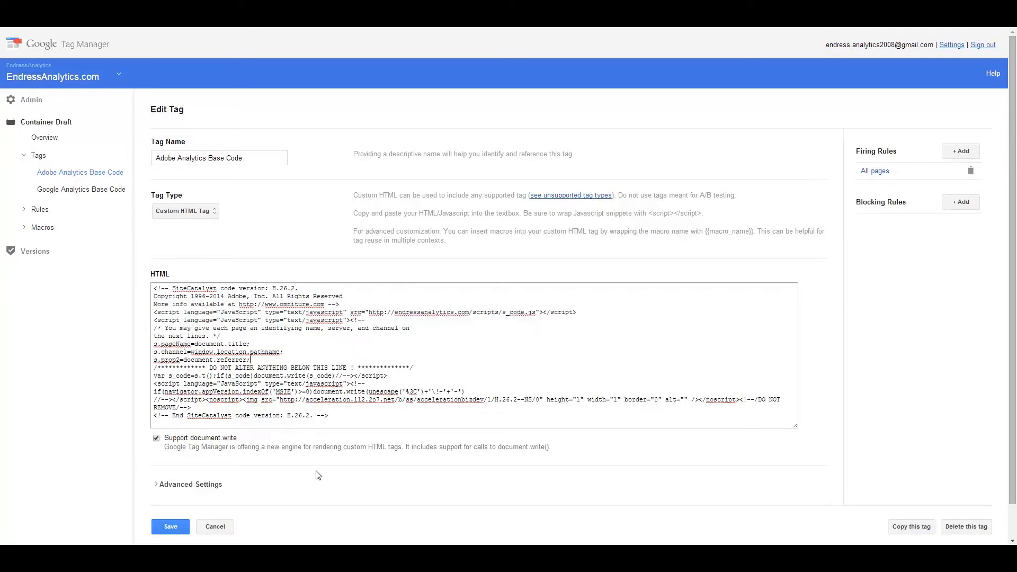
{"action": "scroll", "scroll_direction": "down", "scroll_amount": 3}
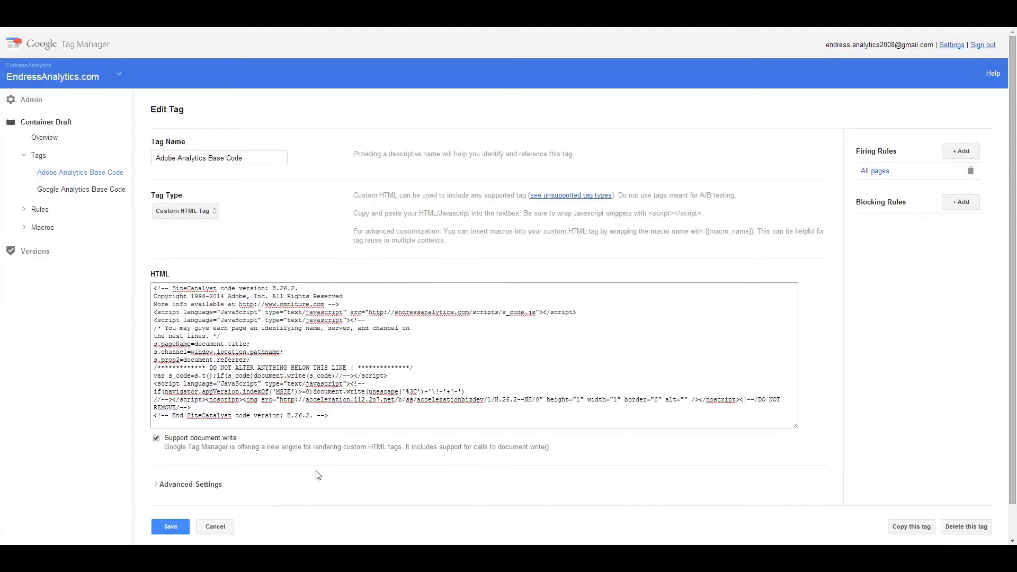
{"action": "scroll", "scroll_direction": "down", "scroll_amount": 3}
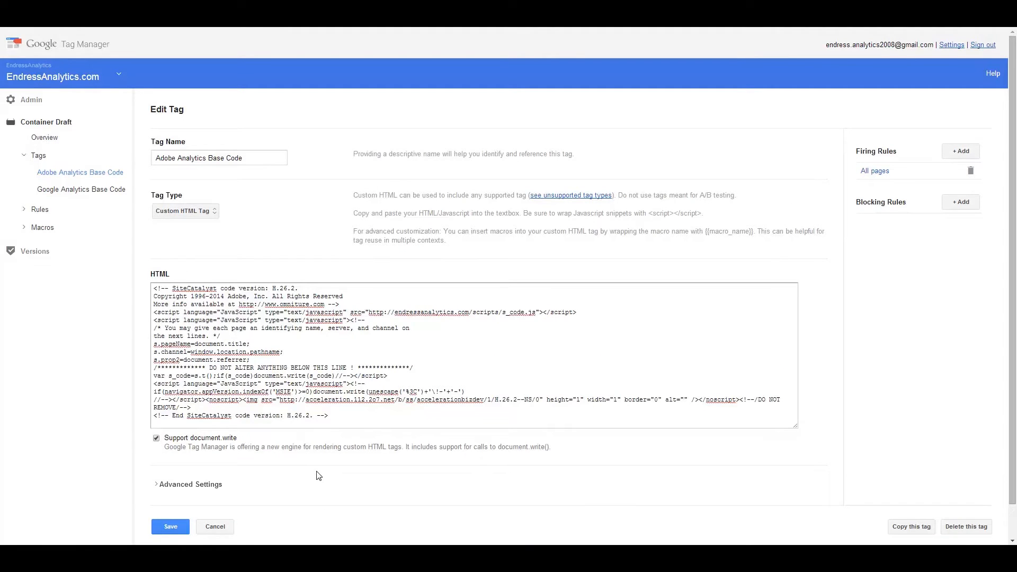
{"action": "scroll", "scroll_direction": "down", "scroll_amount": 3}
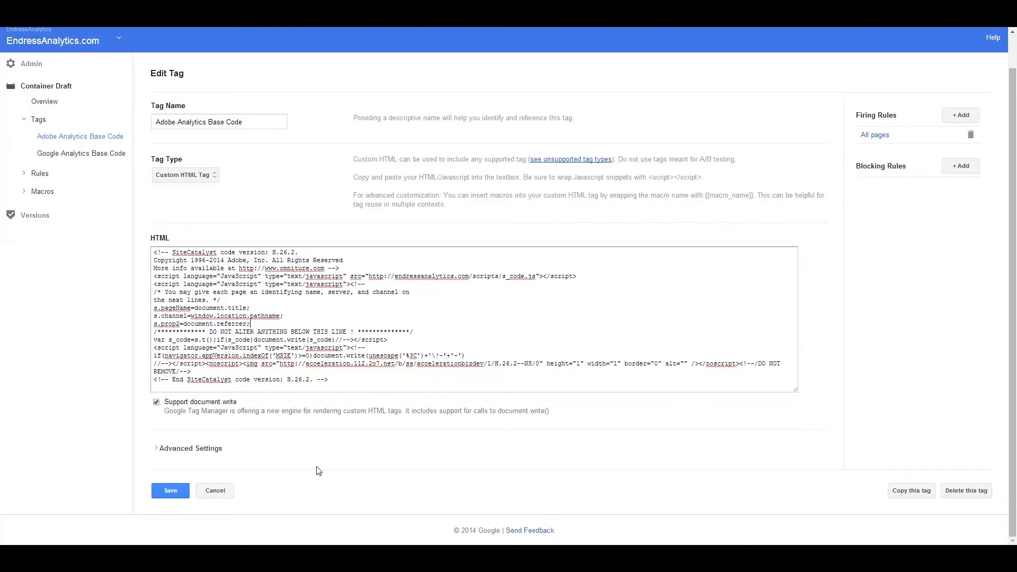
{"action": "mouse_move", "coordinate": [332, 477]}
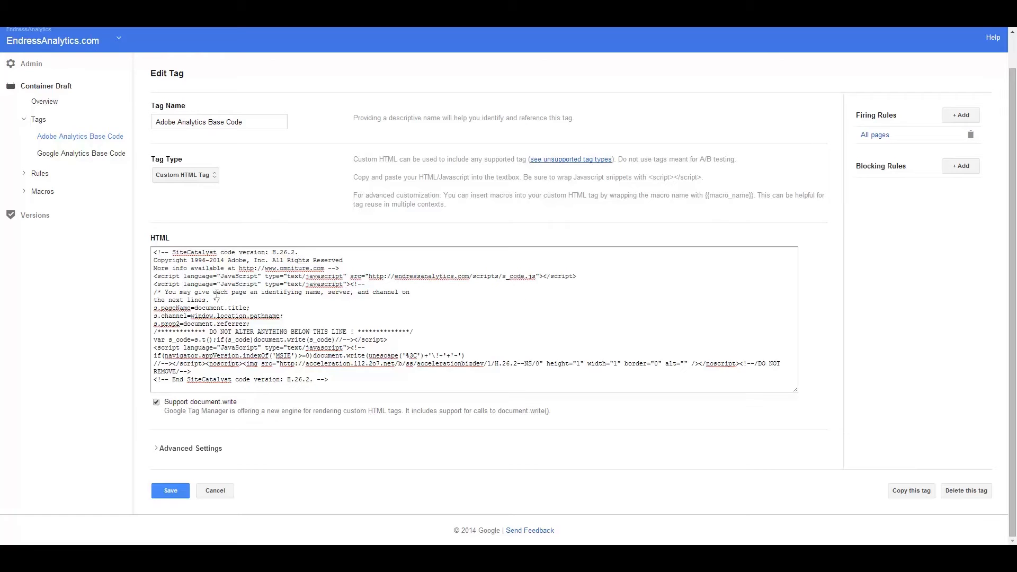
{"action": "mouse_move", "coordinate": [28, 400]}
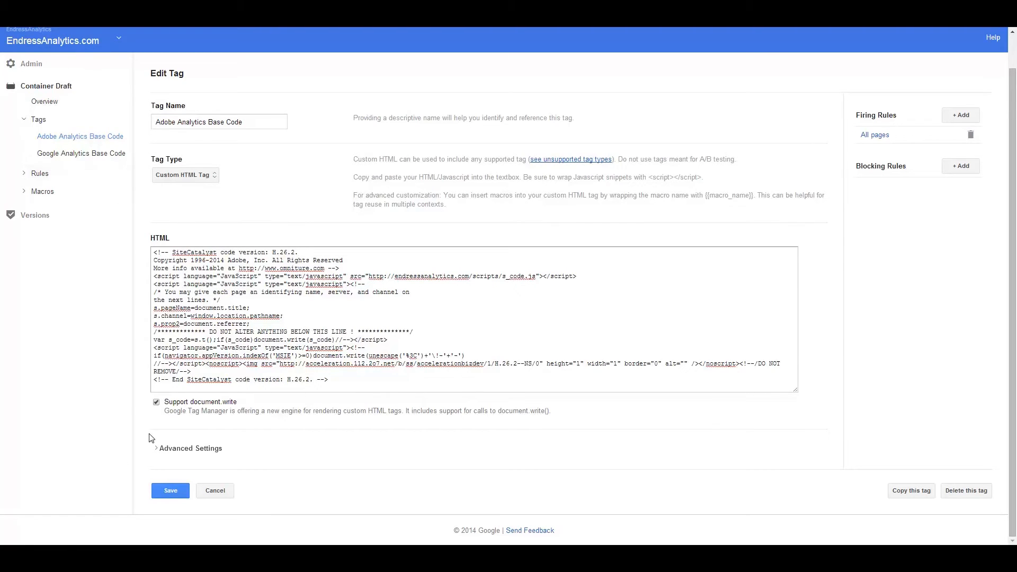
{"action": "mouse_move", "coordinate": [472, 160]}
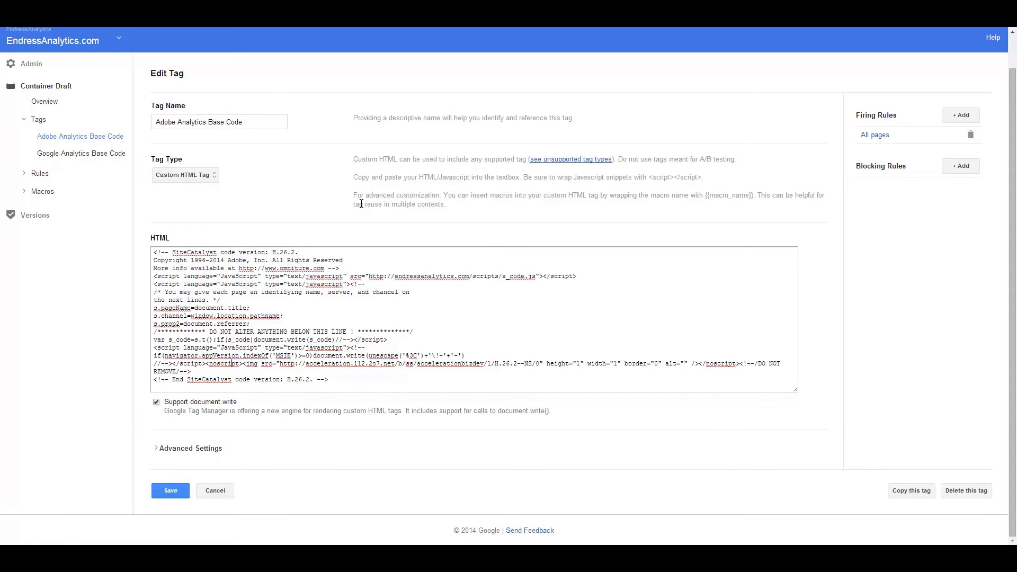
{"action": "mouse_move", "coordinate": [774, 229]}
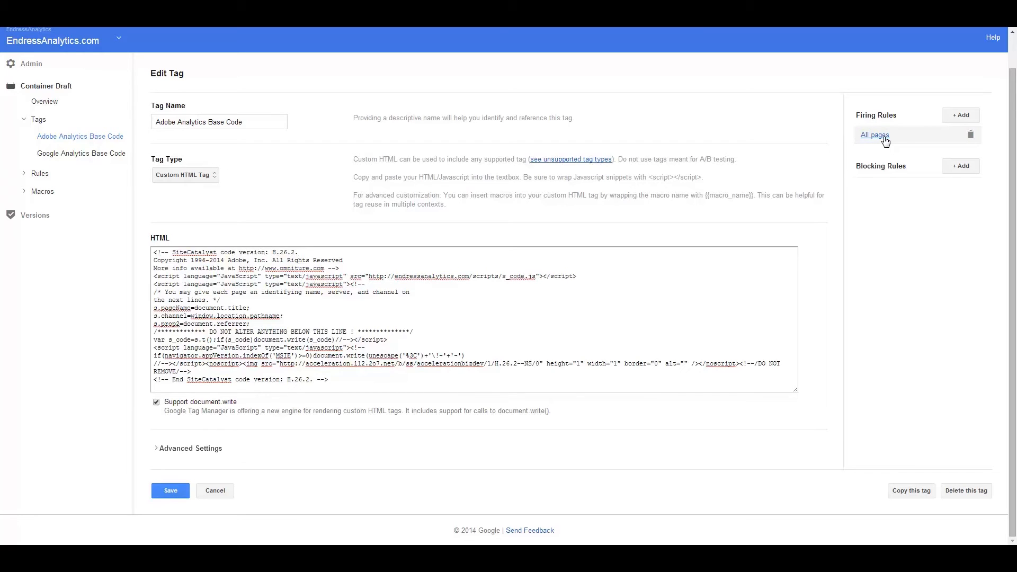
{"action": "mouse_move", "coordinate": [894, 109]}
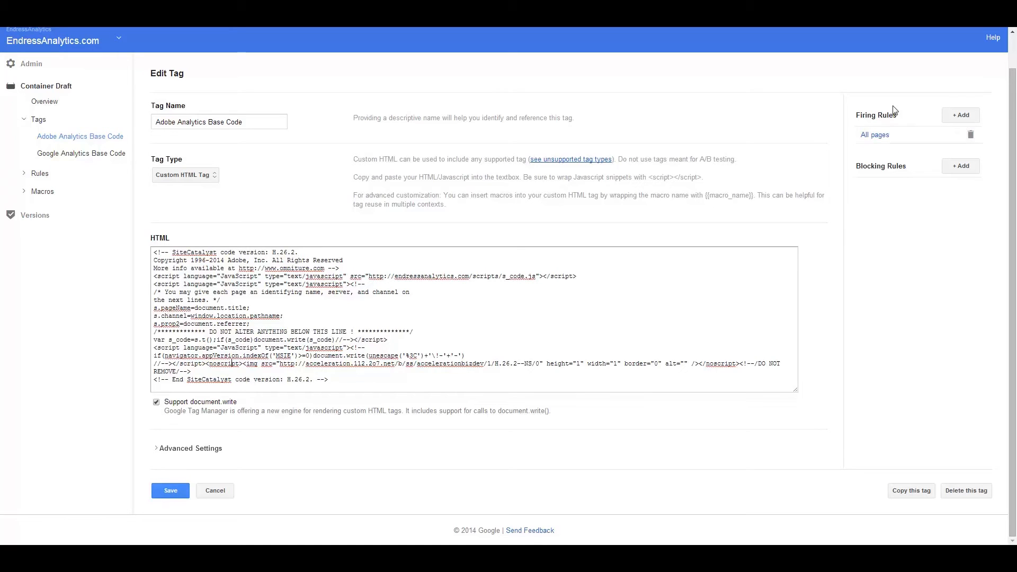
{"action": "mouse_move", "coordinate": [874, 134]}
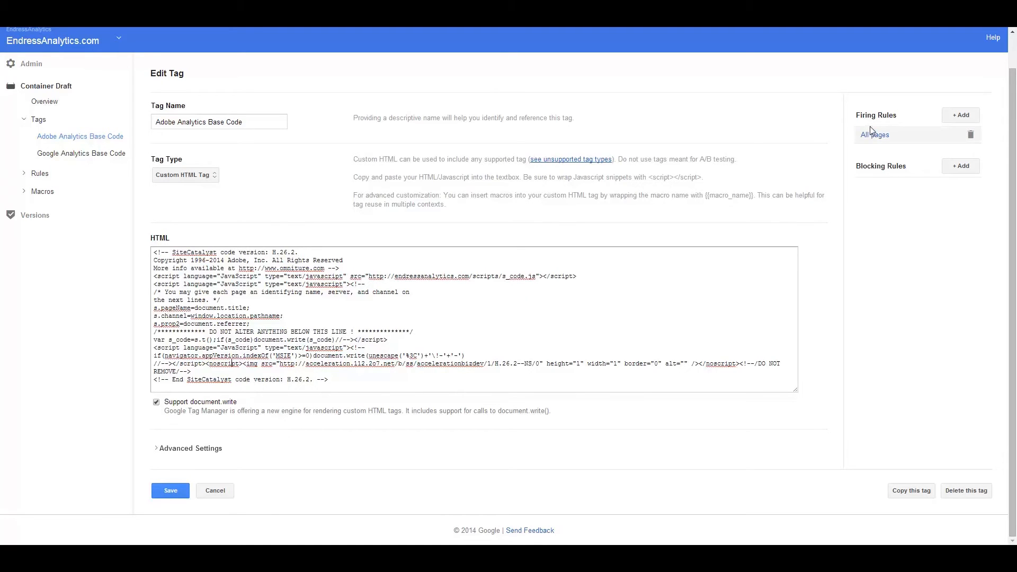
{"action": "mouse_move", "coordinate": [875, 135]}
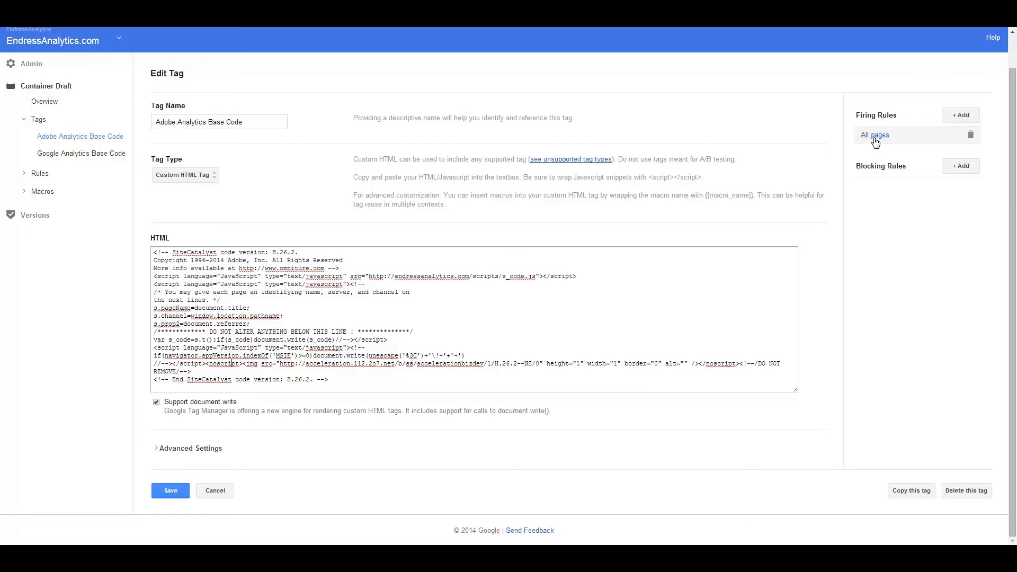
{"action": "mouse_move", "coordinate": [727, 220]}
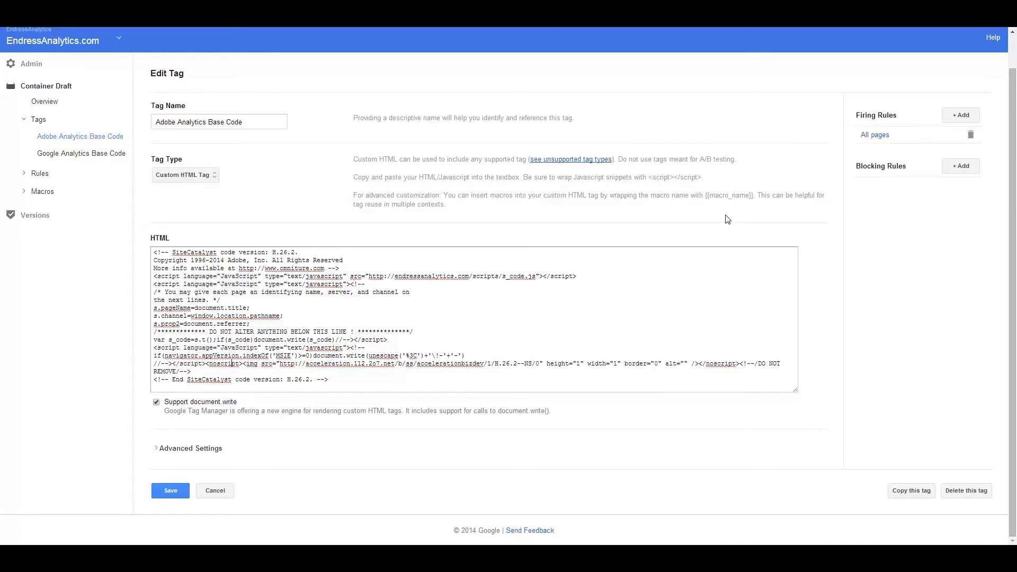
{"action": "mouse_move", "coordinate": [150, 138]}
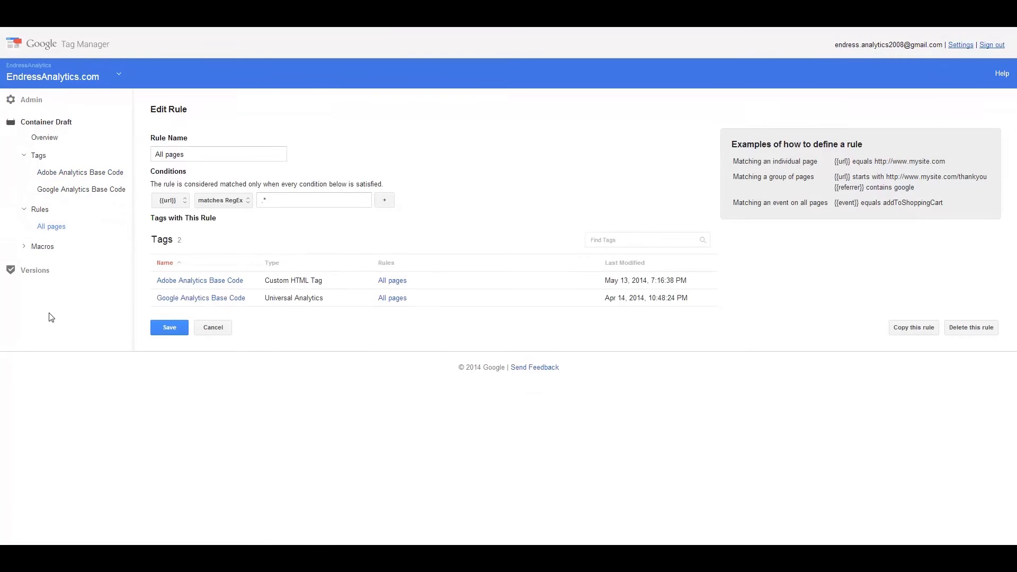
{"action": "mouse_move", "coordinate": [392, 280]}
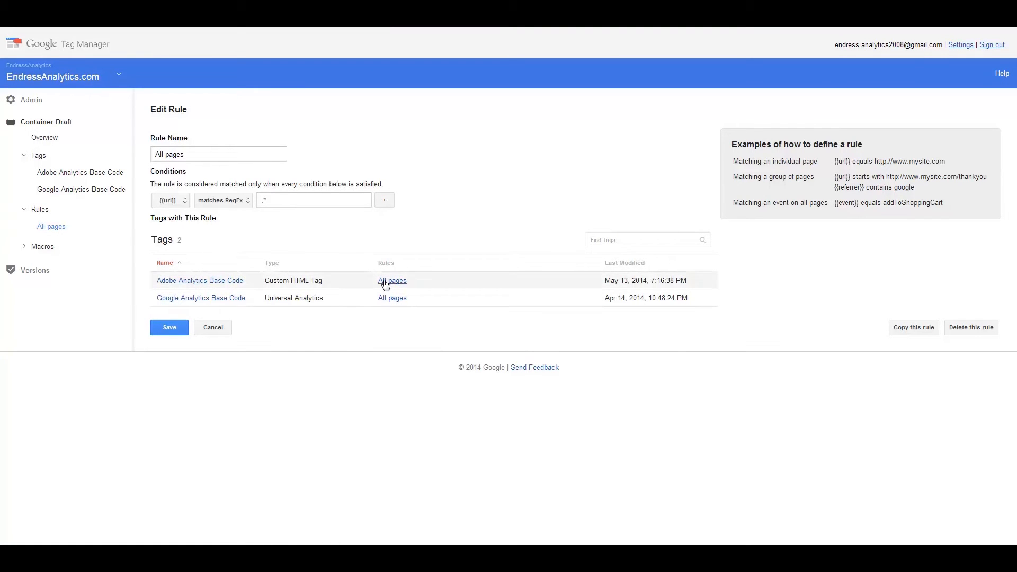
{"action": "mouse_move", "coordinate": [380, 345]}
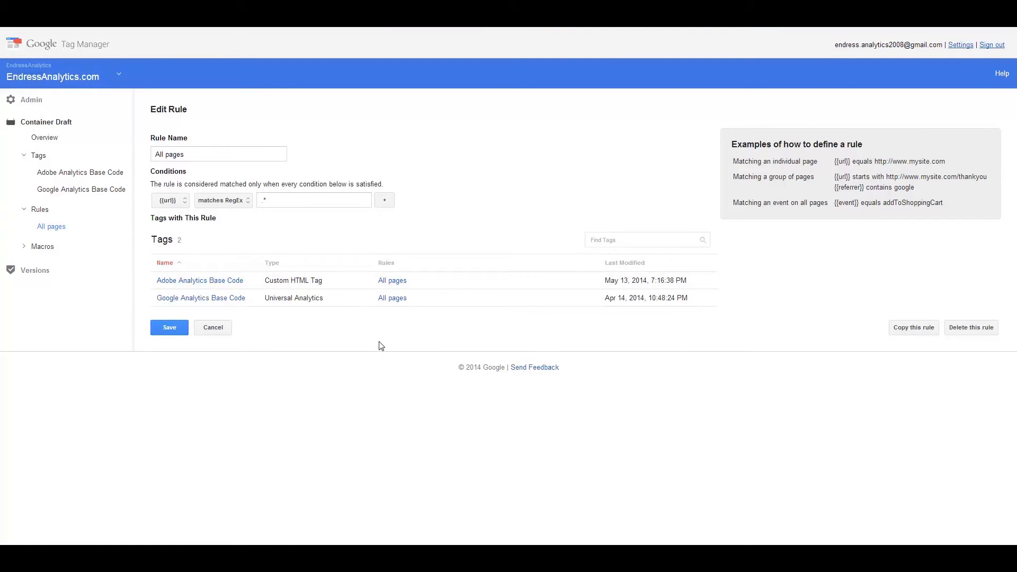
{"action": "mouse_move", "coordinate": [181, 171]}
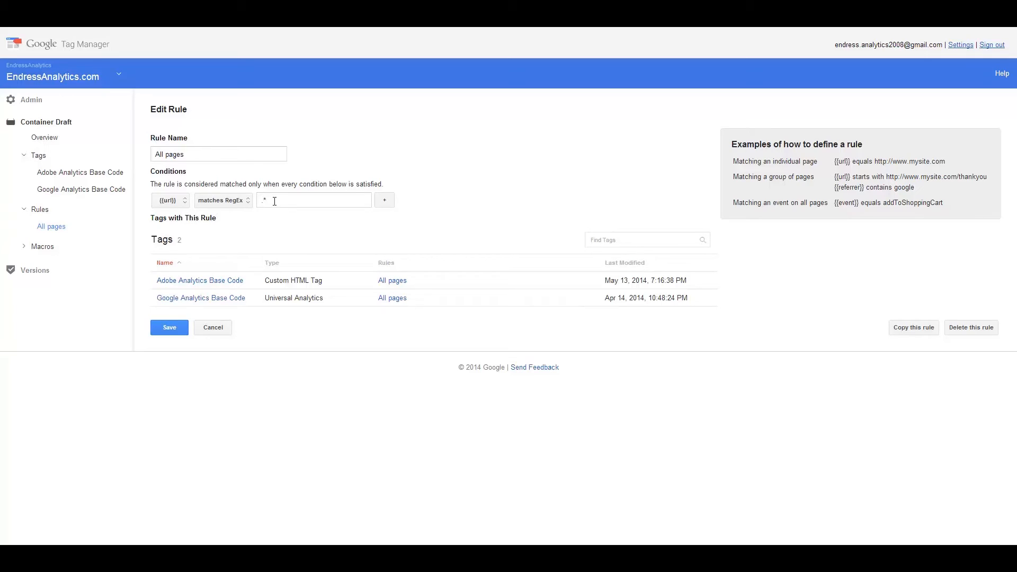
{"action": "mouse_move", "coordinate": [325, 256]}
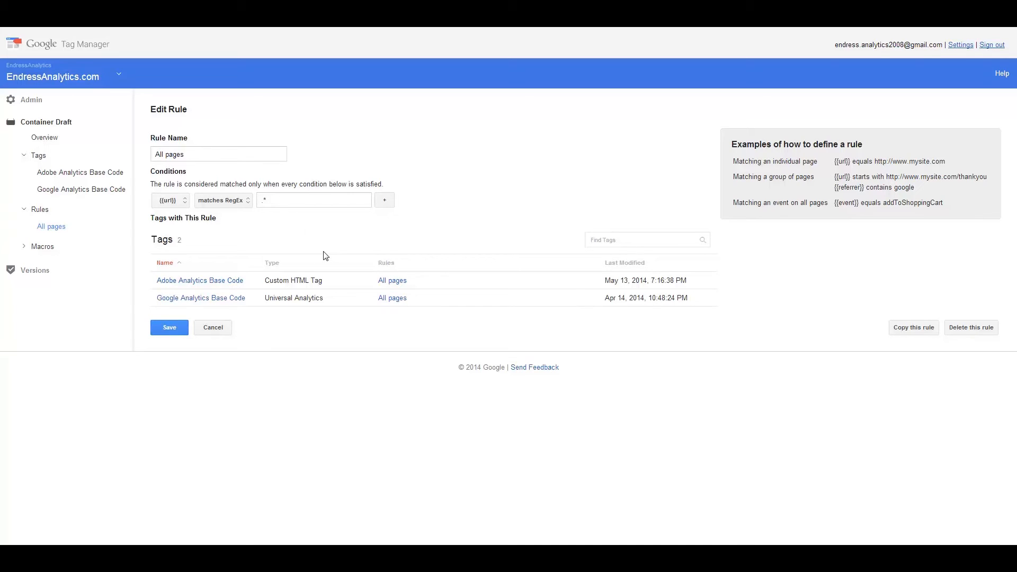
{"action": "mouse_move", "coordinate": [307, 158]}
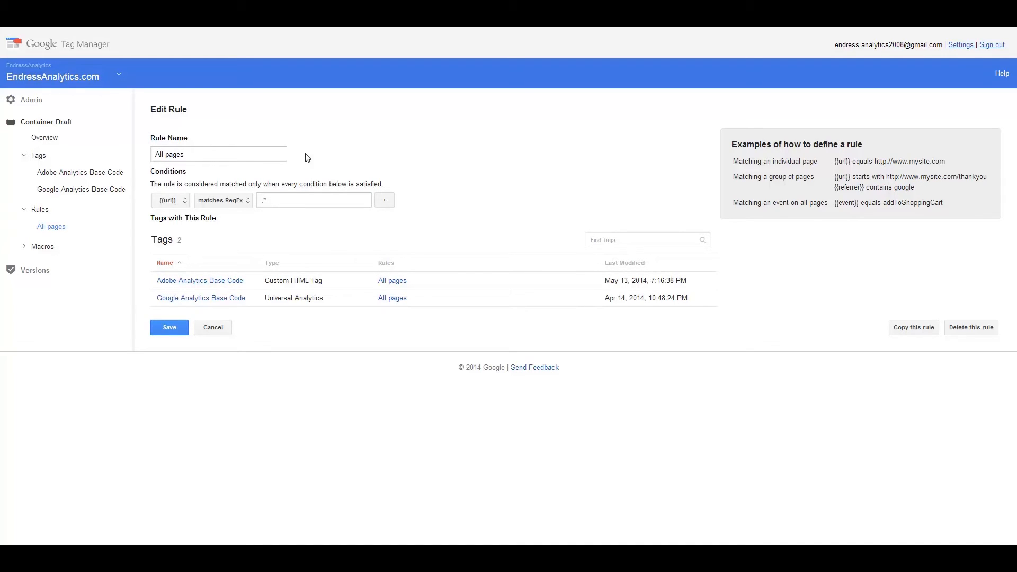
{"action": "mouse_move", "coordinate": [233, 248]}
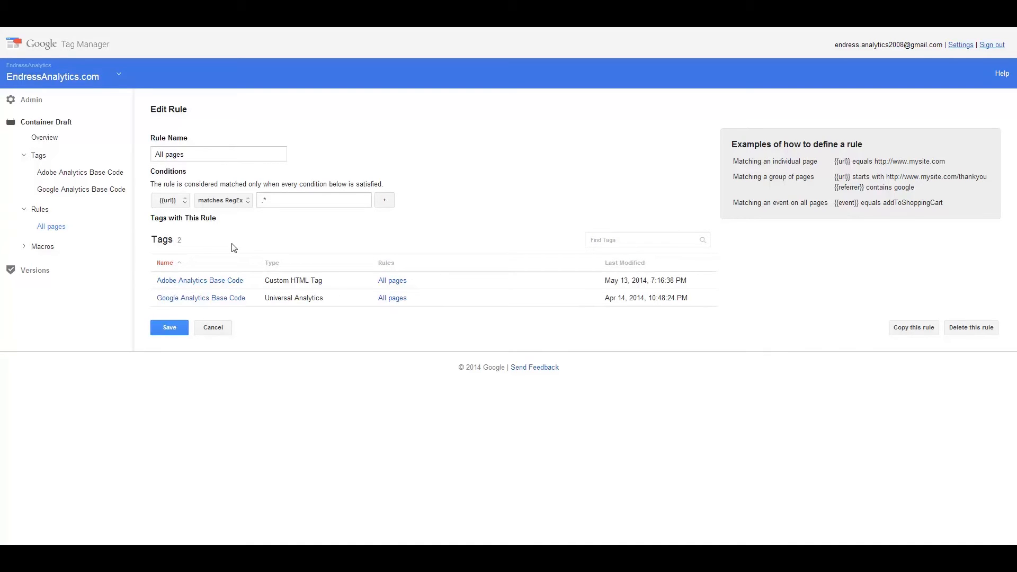
{"action": "mouse_move", "coordinate": [217, 238]}
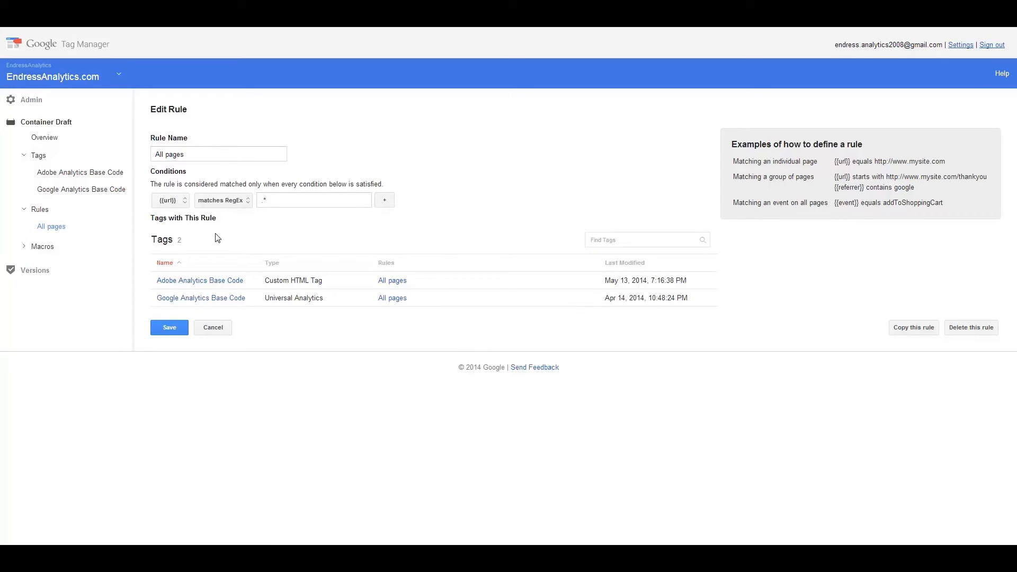
{"action": "mouse_move", "coordinate": [221, 200]}
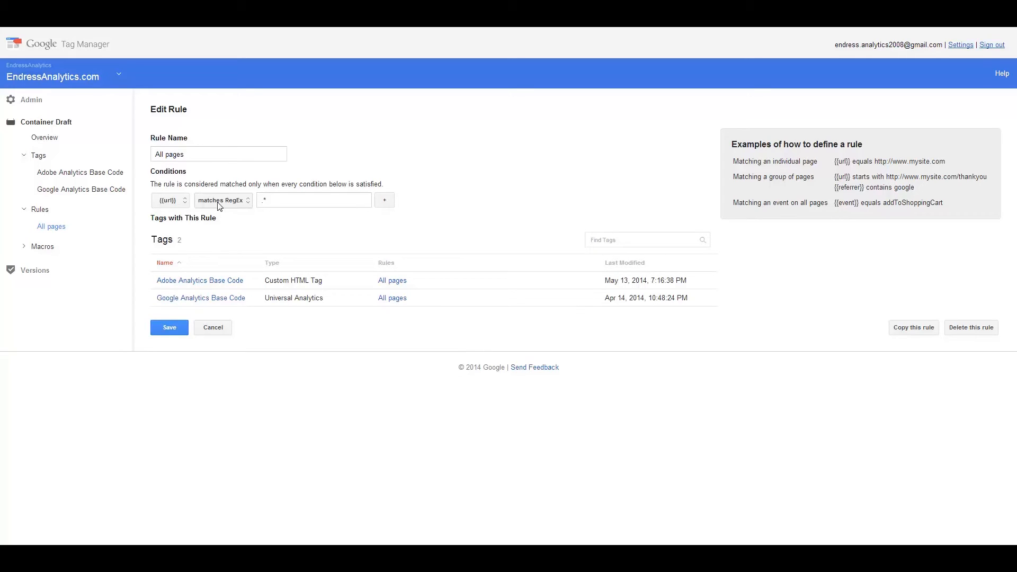
{"action": "left_click", "coordinate": [223, 199]}
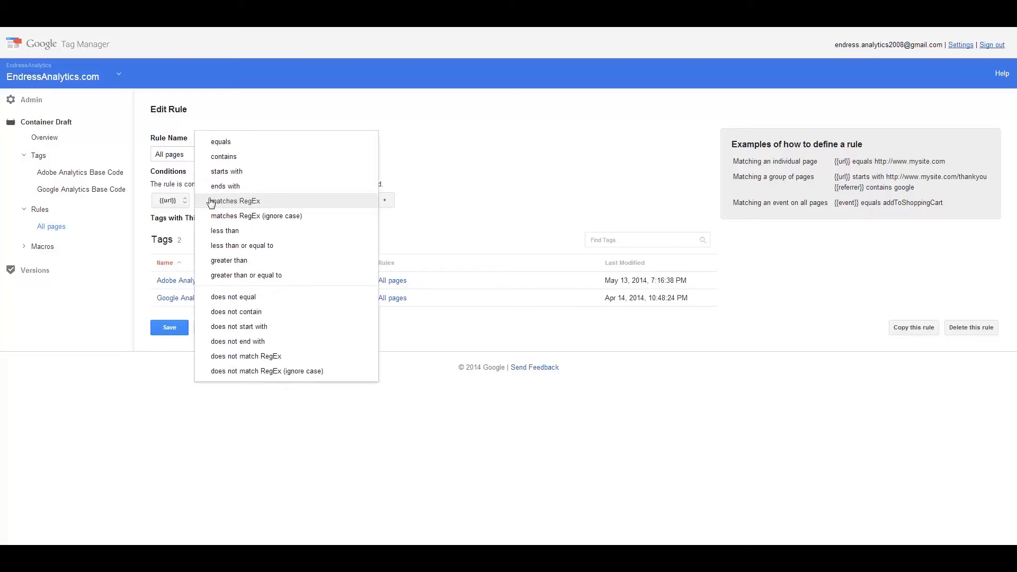
{"action": "mouse_move", "coordinate": [225, 186]}
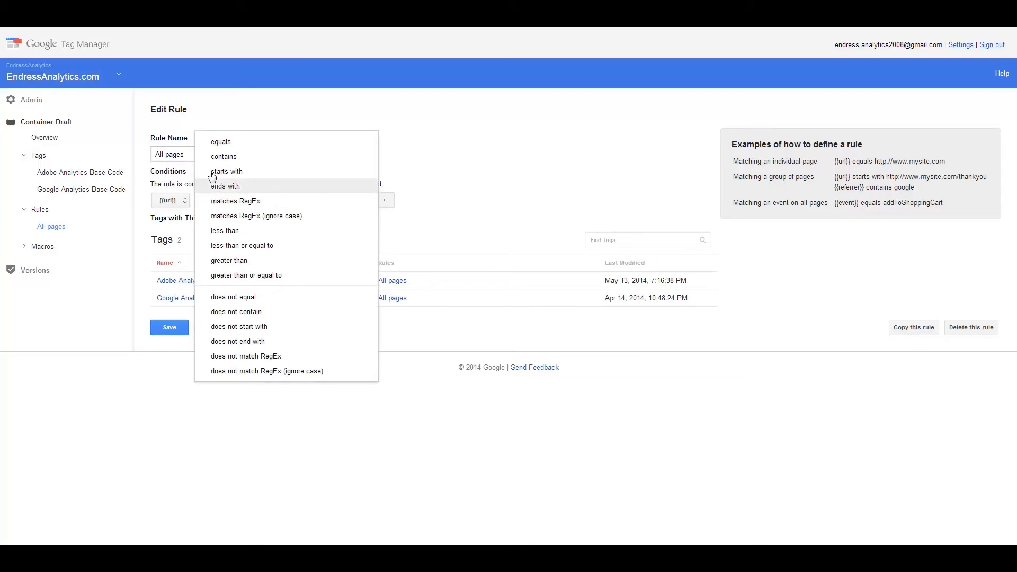
{"action": "left_click", "coordinate": [235, 200]}
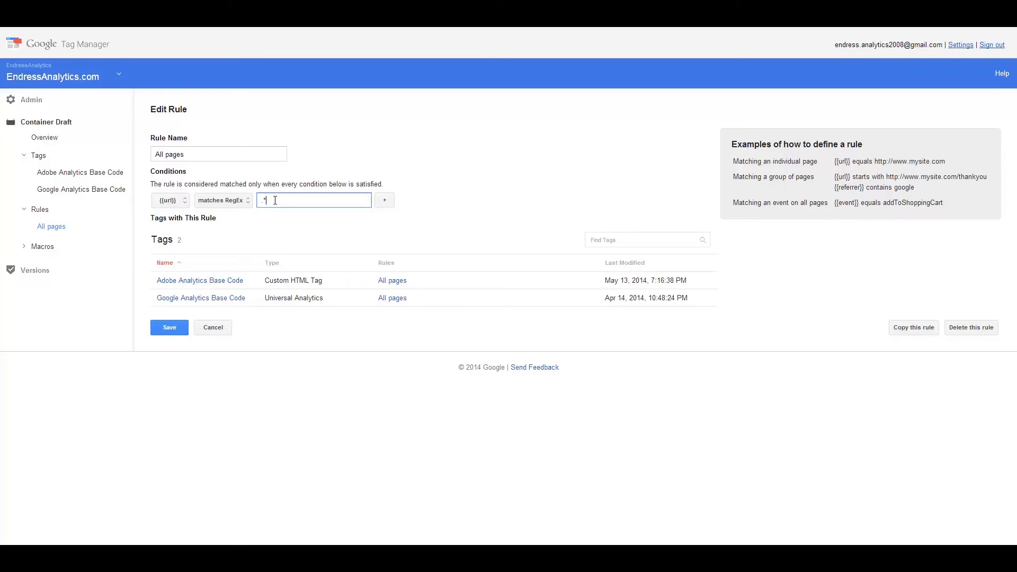
{"action": "mouse_move", "coordinate": [215, 271]}
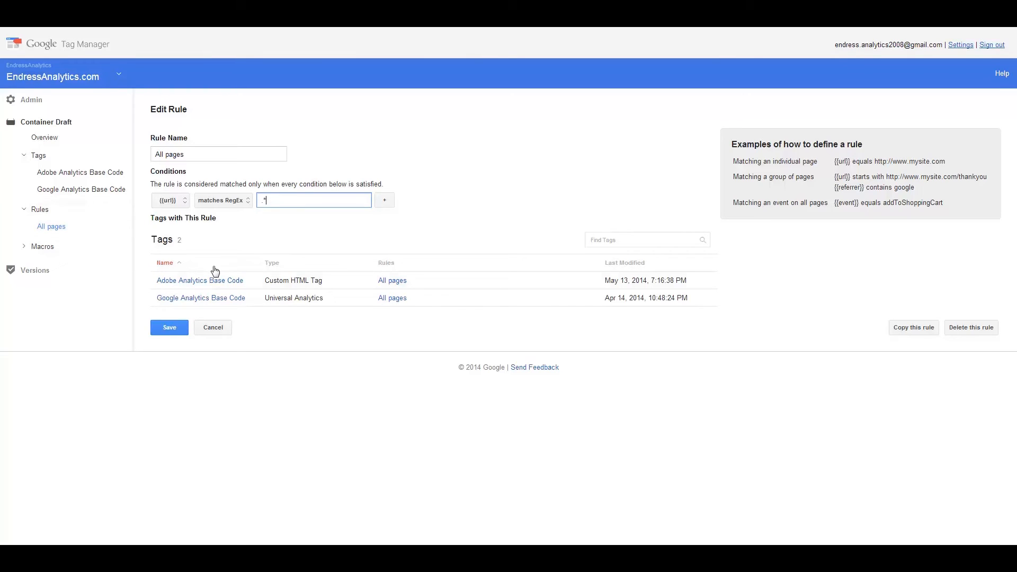
{"action": "mouse_move", "coordinate": [240, 241]}
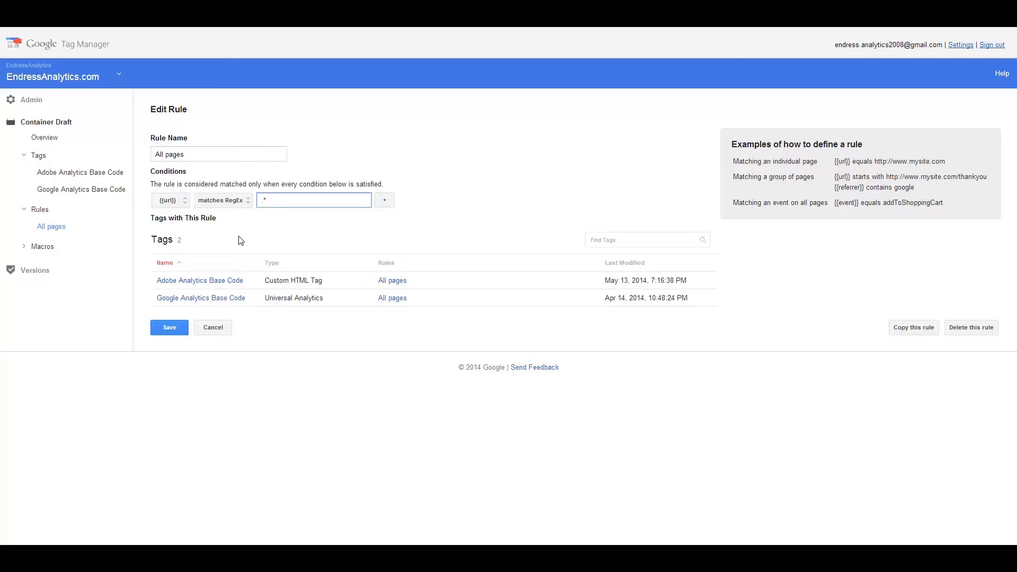
{"action": "type", "text": "*"}
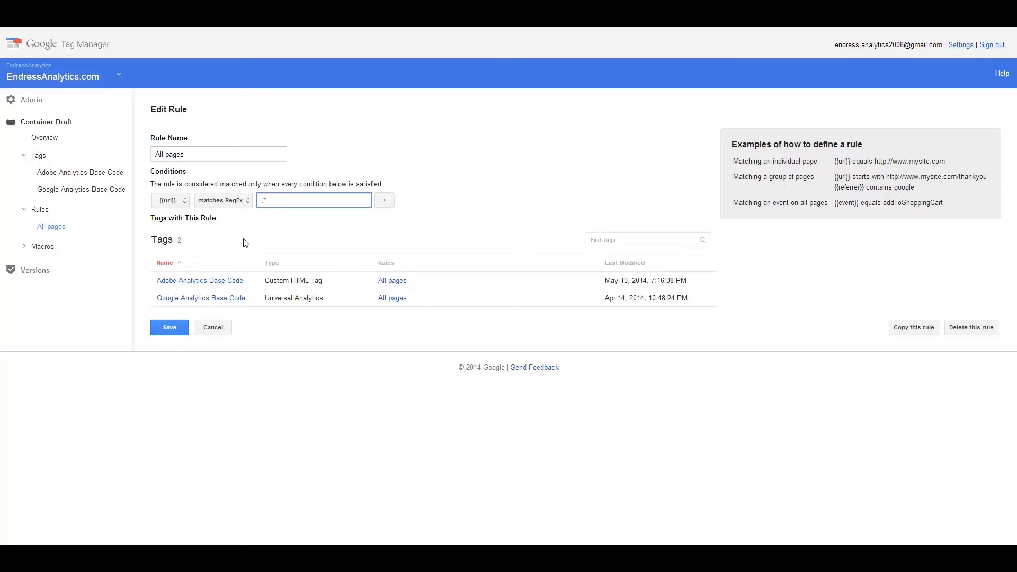
{"action": "mouse_move", "coordinate": [216, 289]}
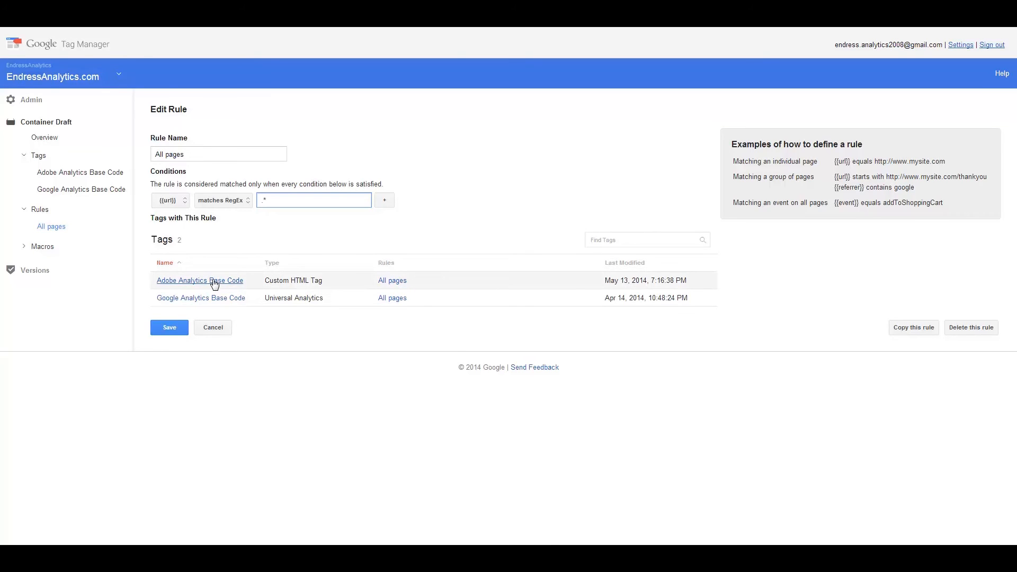
Step: Open Adobe Analytics Base Code from the All pages rule's tag list and scroll its form
{"action": "left_click", "coordinate": [199, 280]}
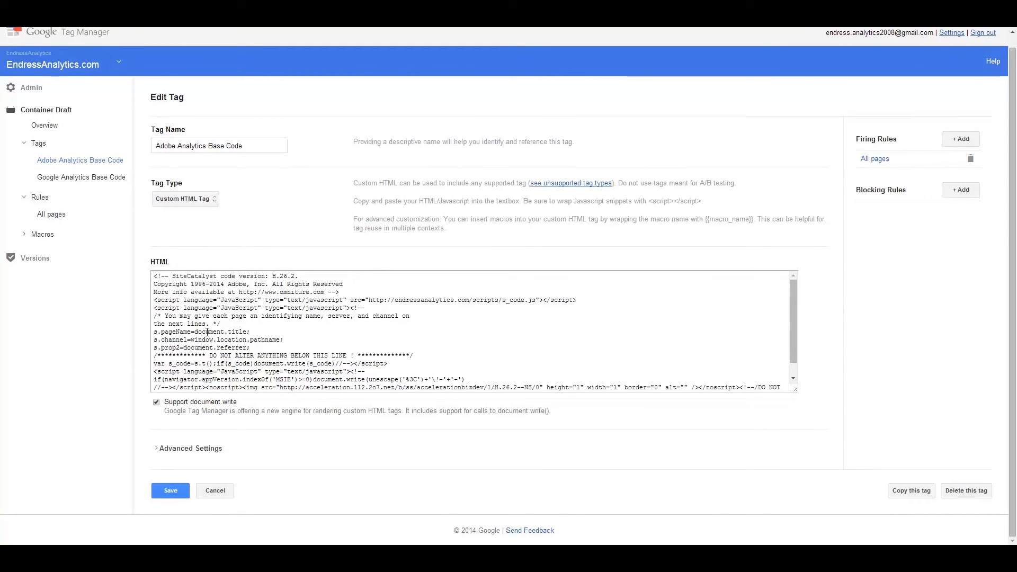
{"action": "scroll", "scroll_direction": "down", "scroll_amount": 3}
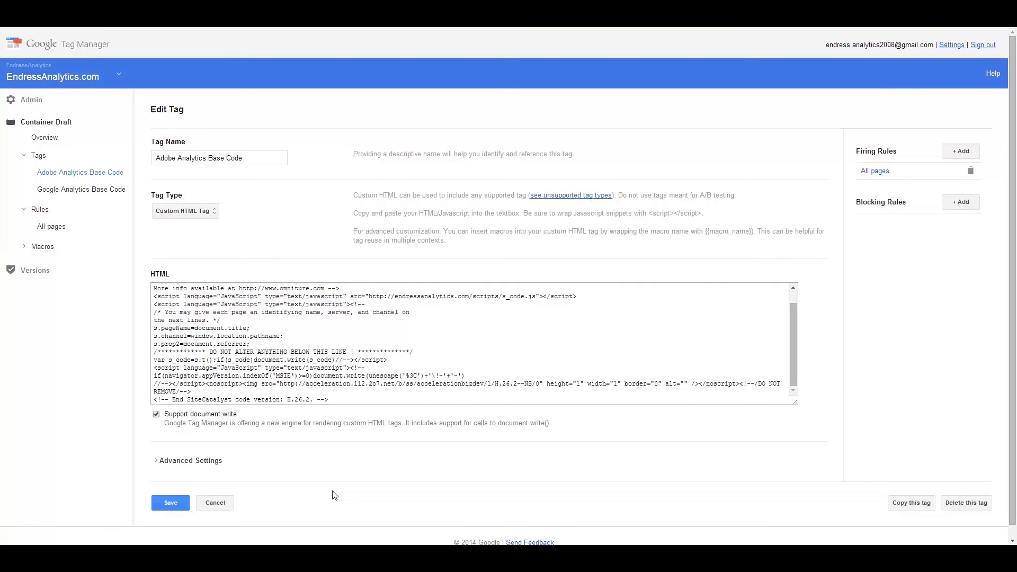
{"action": "mouse_move", "coordinate": [330, 498]}
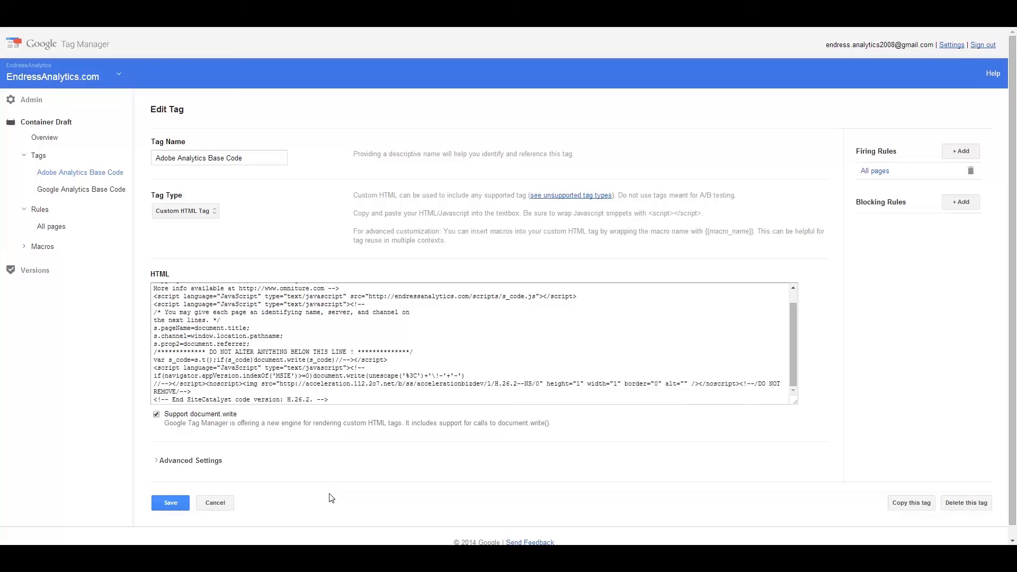